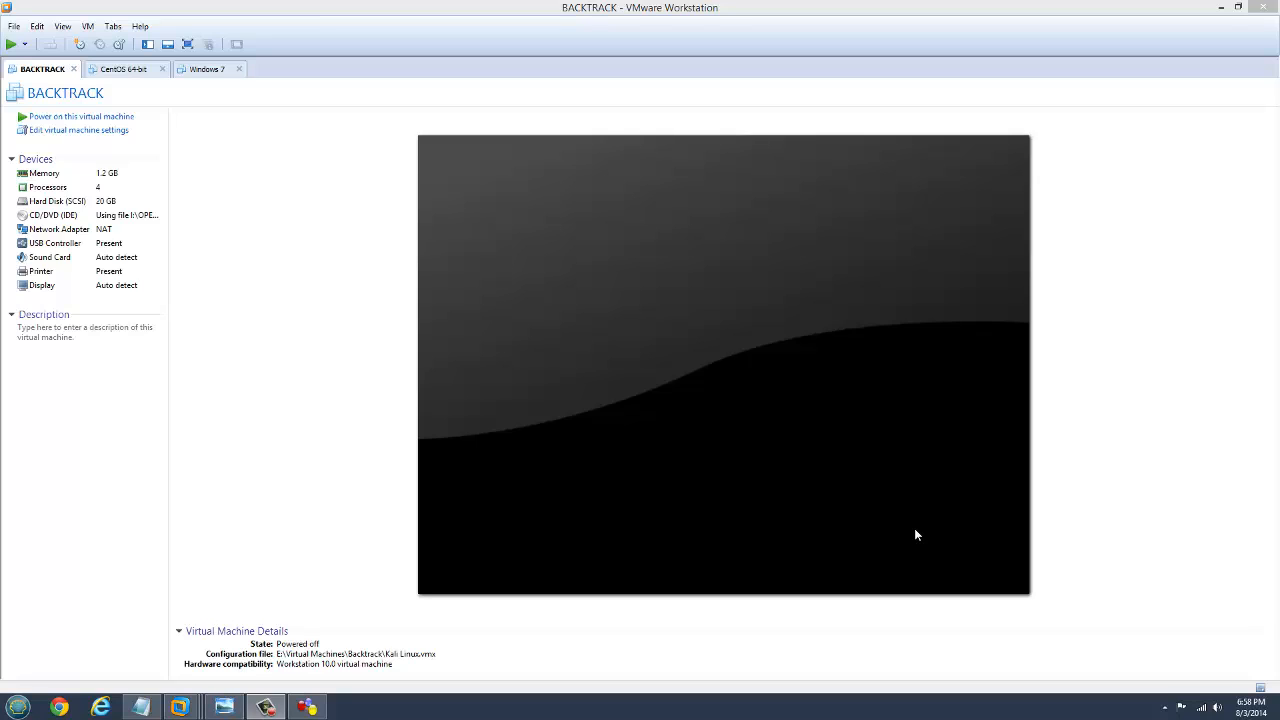
{"action": "mouse_move", "coordinate": [920, 440]}
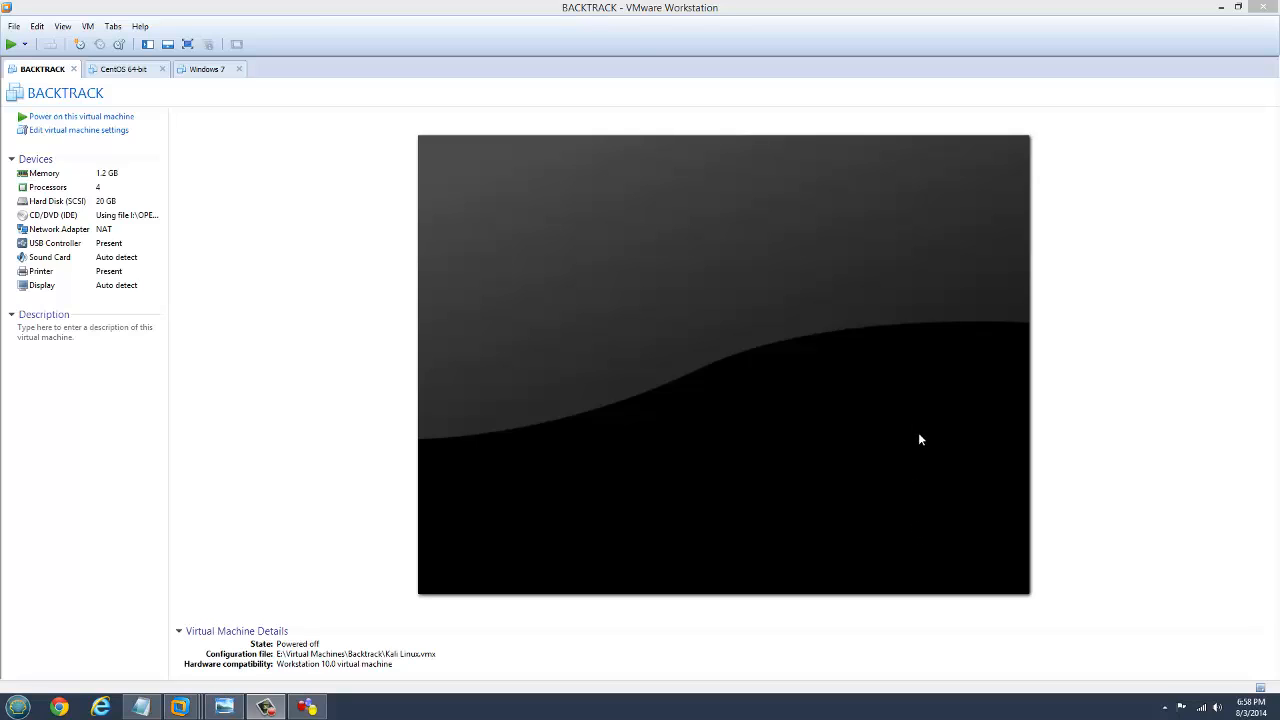
{"action": "mouse_move", "coordinate": [330, 627]}
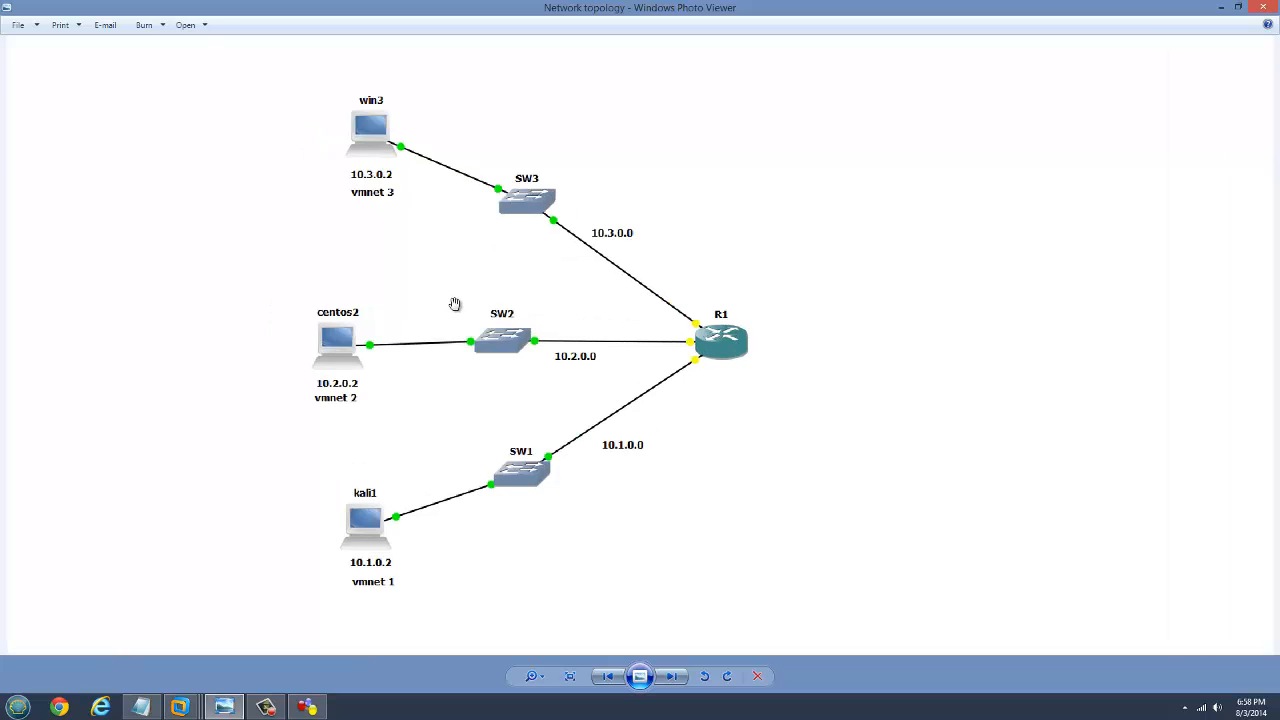
{"action": "mouse_move", "coordinate": [432, 55]}
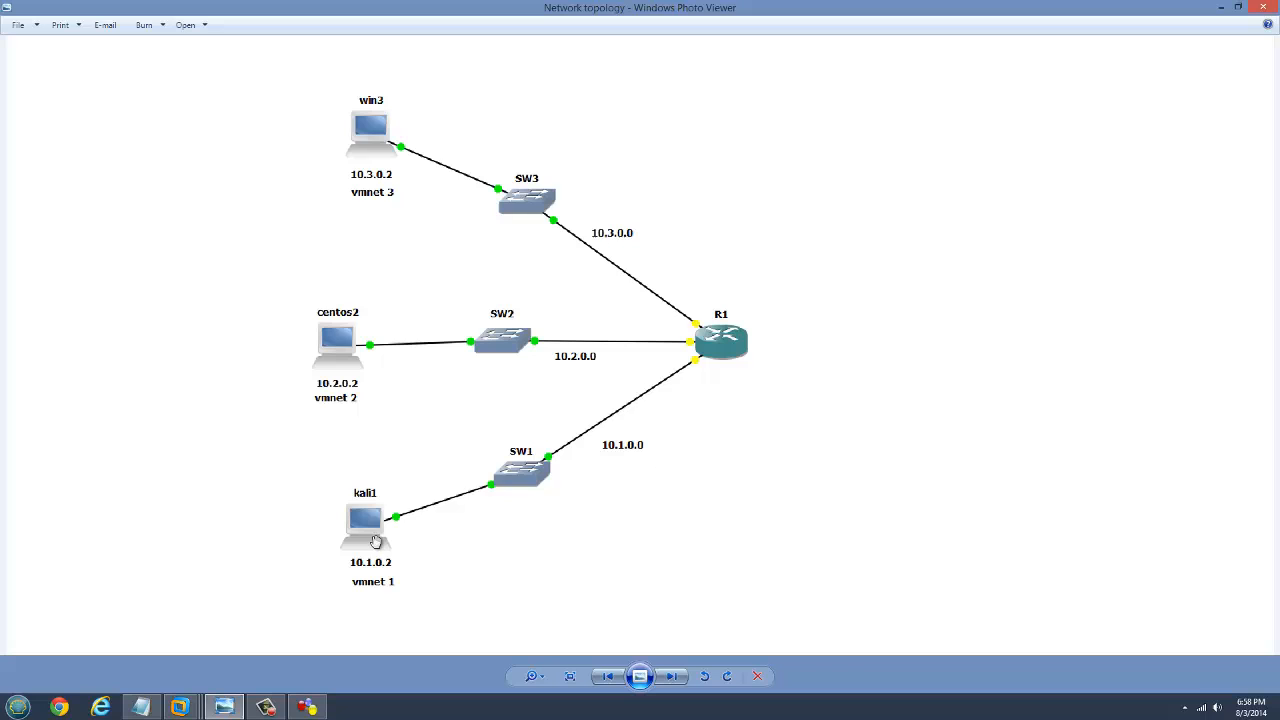
{"action": "mouse_move", "coordinate": [330, 362]}
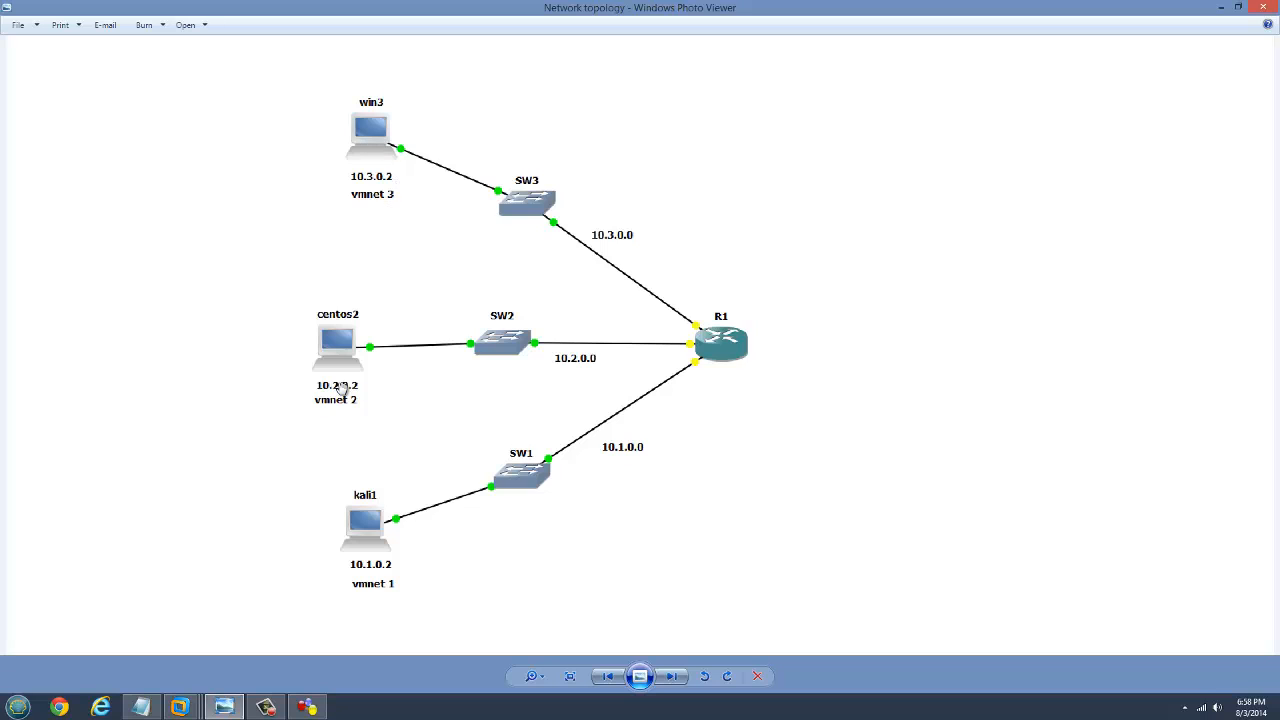
{"action": "mouse_move", "coordinate": [507, 601]}
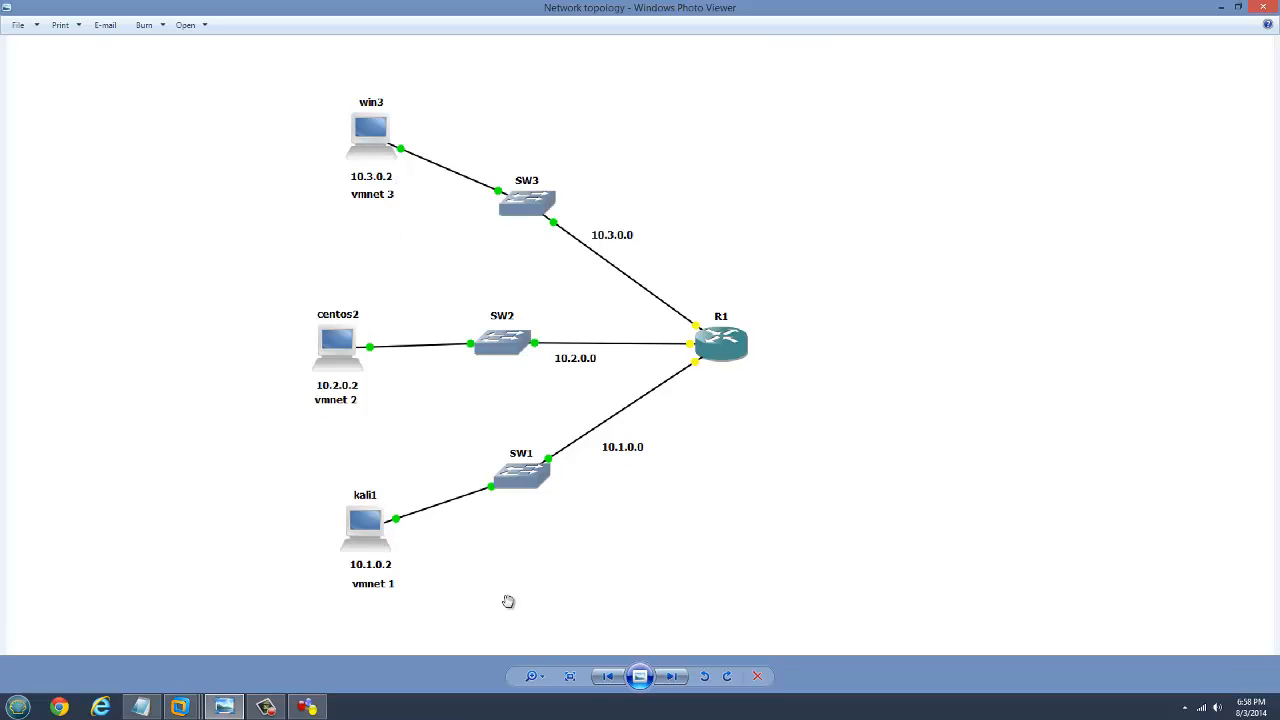
{"action": "mouse_move", "coordinate": [443, 503]}
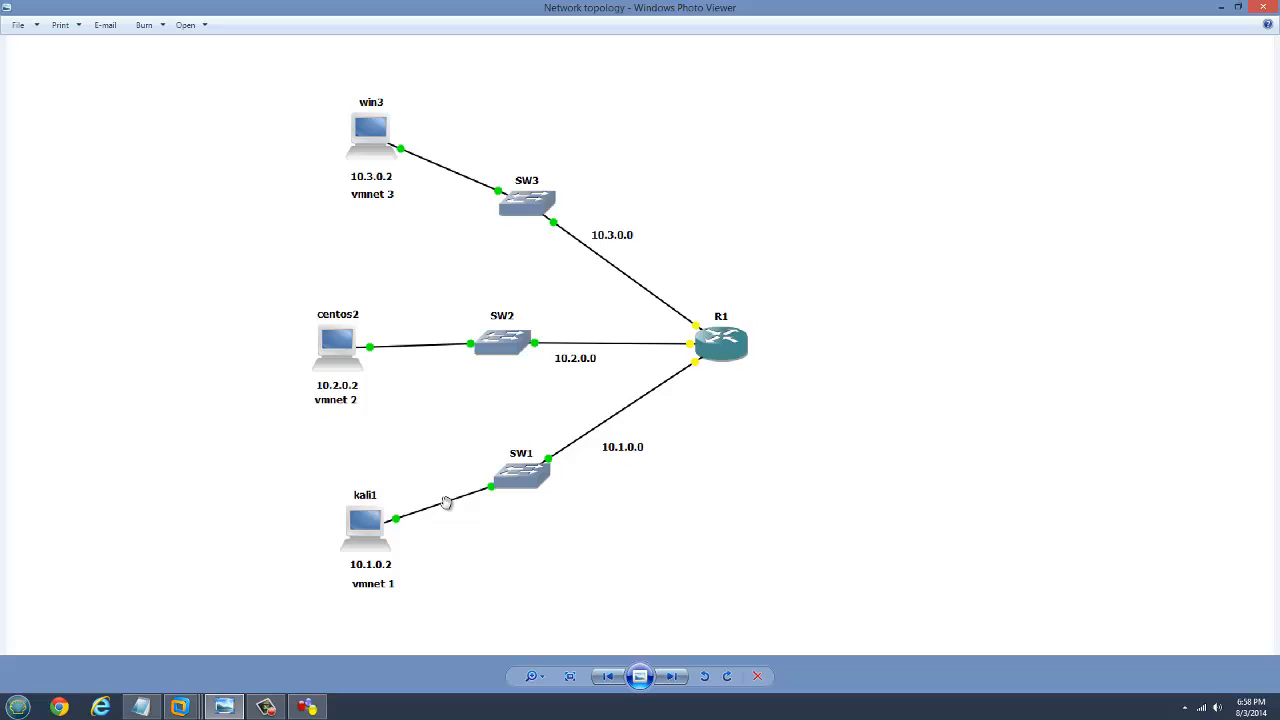
{"action": "mouse_move", "coordinate": [302, 138]}
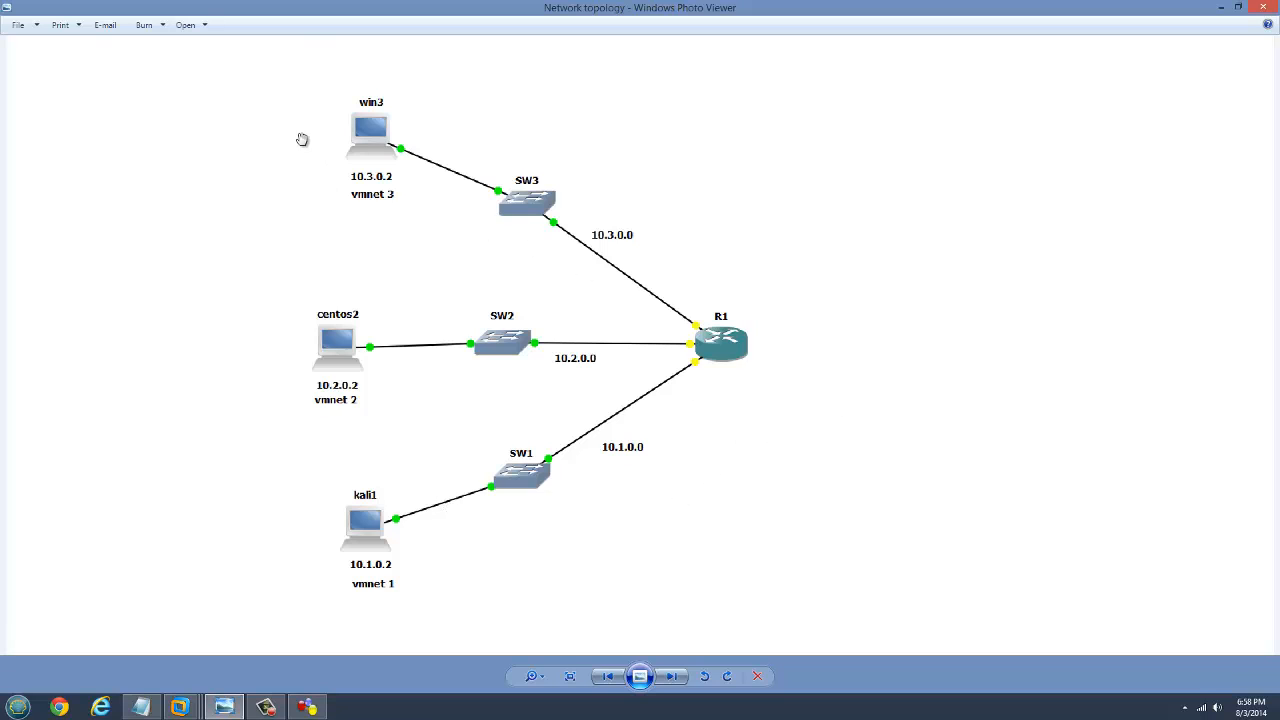
{"action": "mouse_move", "coordinate": [750, 501]}
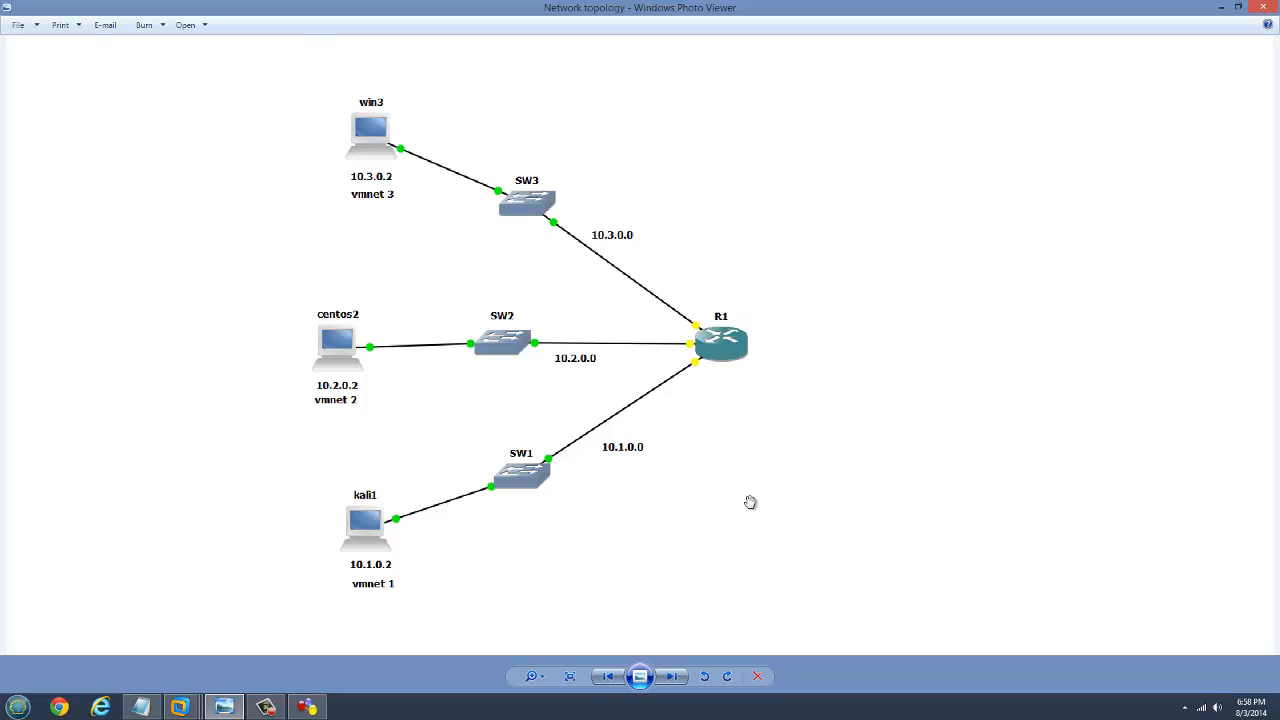
{"action": "mouse_move", "coordinate": [1145, 135]}
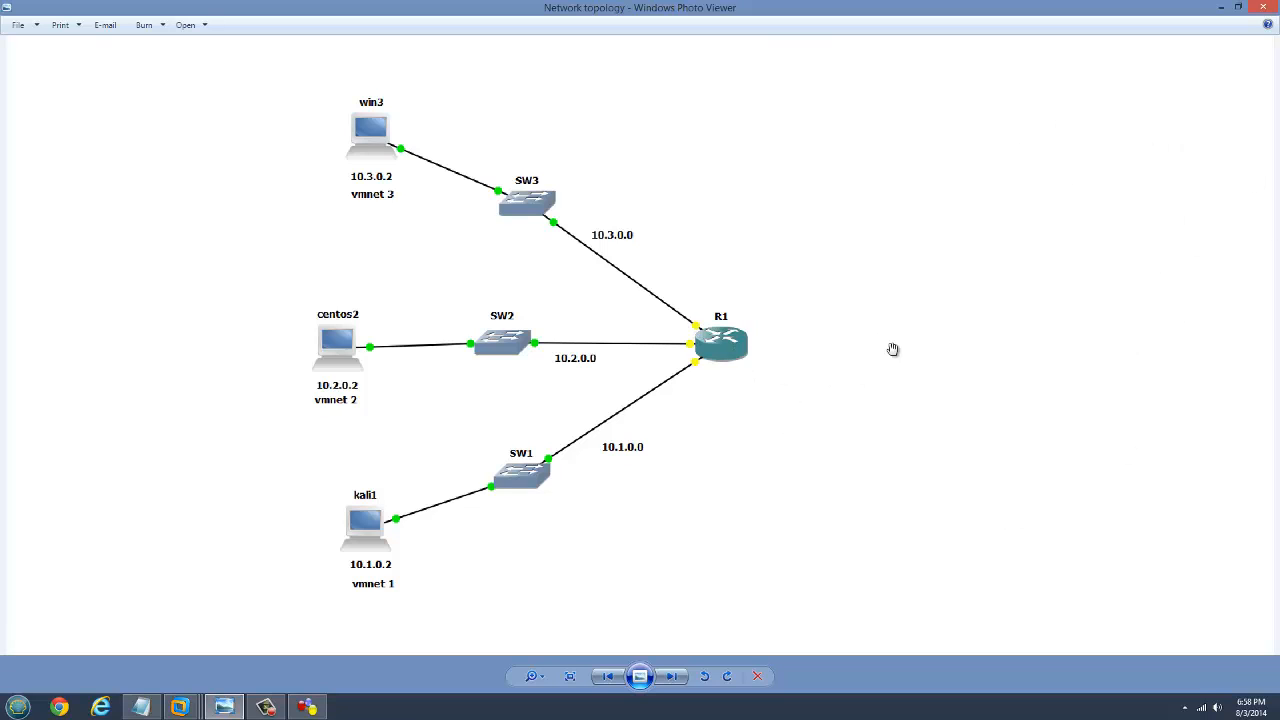
{"action": "mouse_move", "coordinate": [737, 318]}
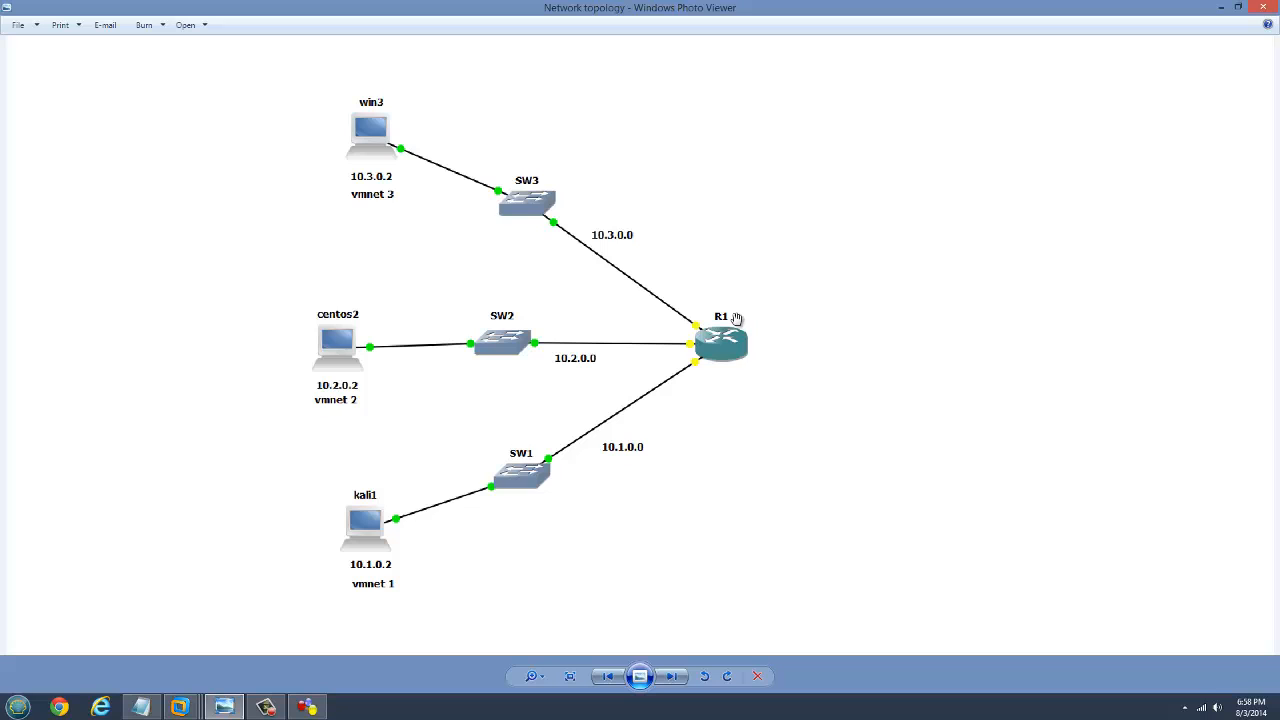
{"action": "mouse_move", "coordinate": [1195, 178]}
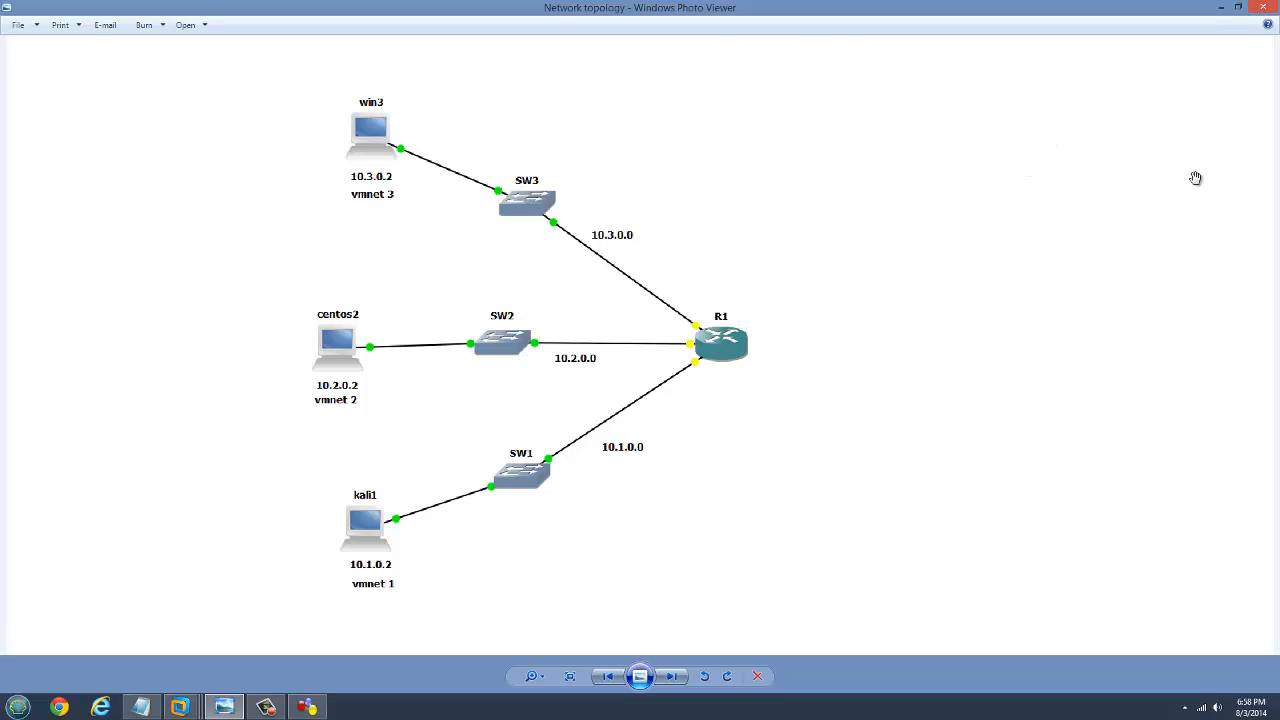
{"action": "mouse_move", "coordinate": [701, 221]}
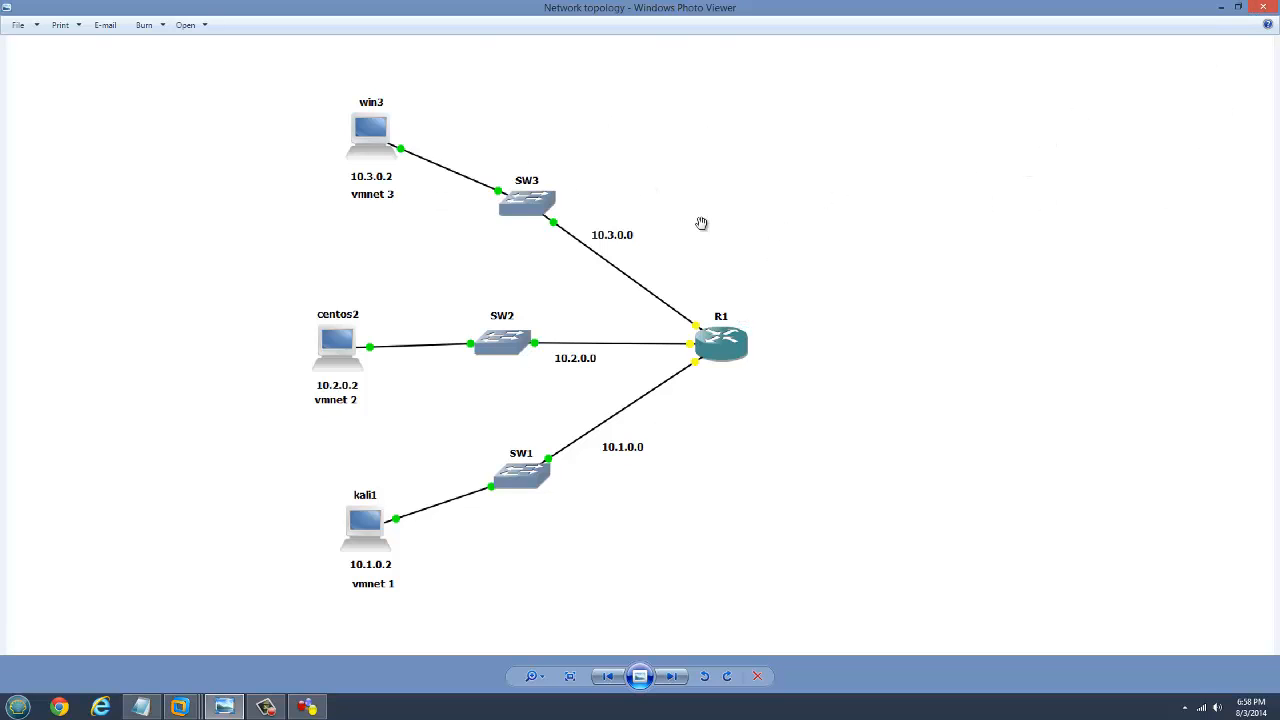
{"action": "mouse_move", "coordinate": [1145, 138]}
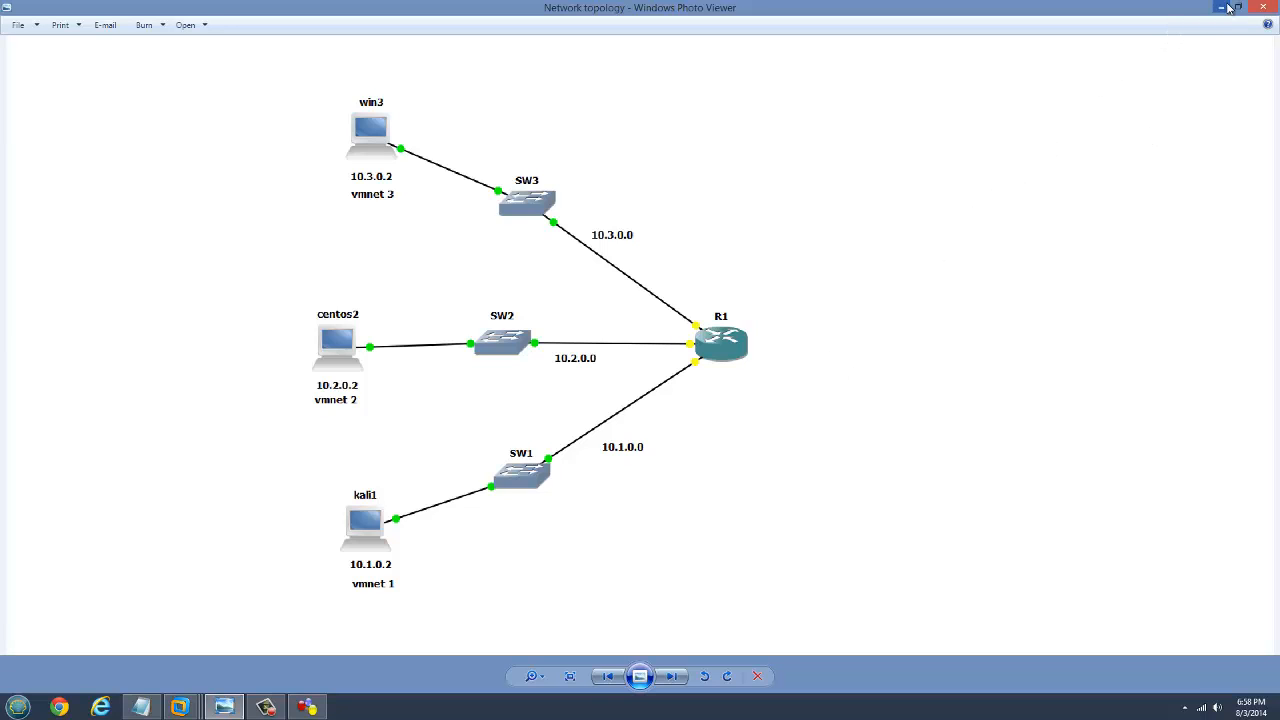
Hide the topology diagram and review BACKTRACK's network adapter settings, leaving it on NAT
{"action": "left_click", "coordinate": [180, 706]}
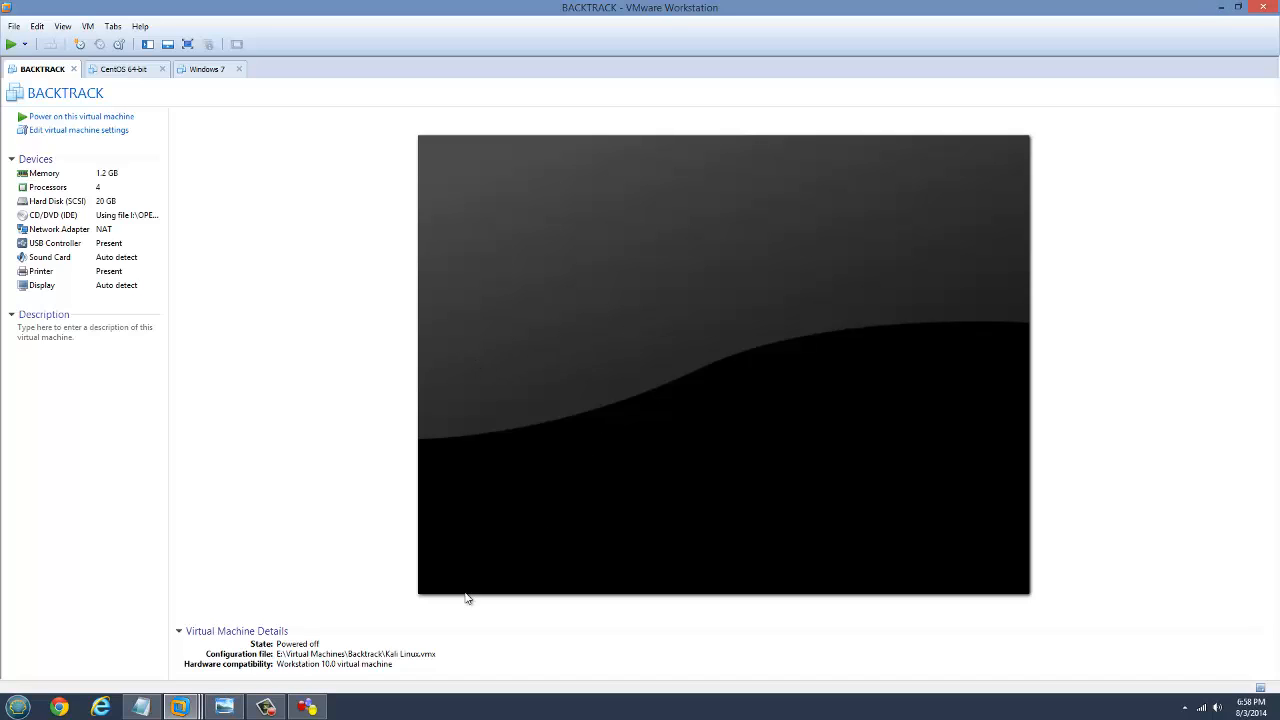
{"action": "mouse_move", "coordinate": [229, 166]}
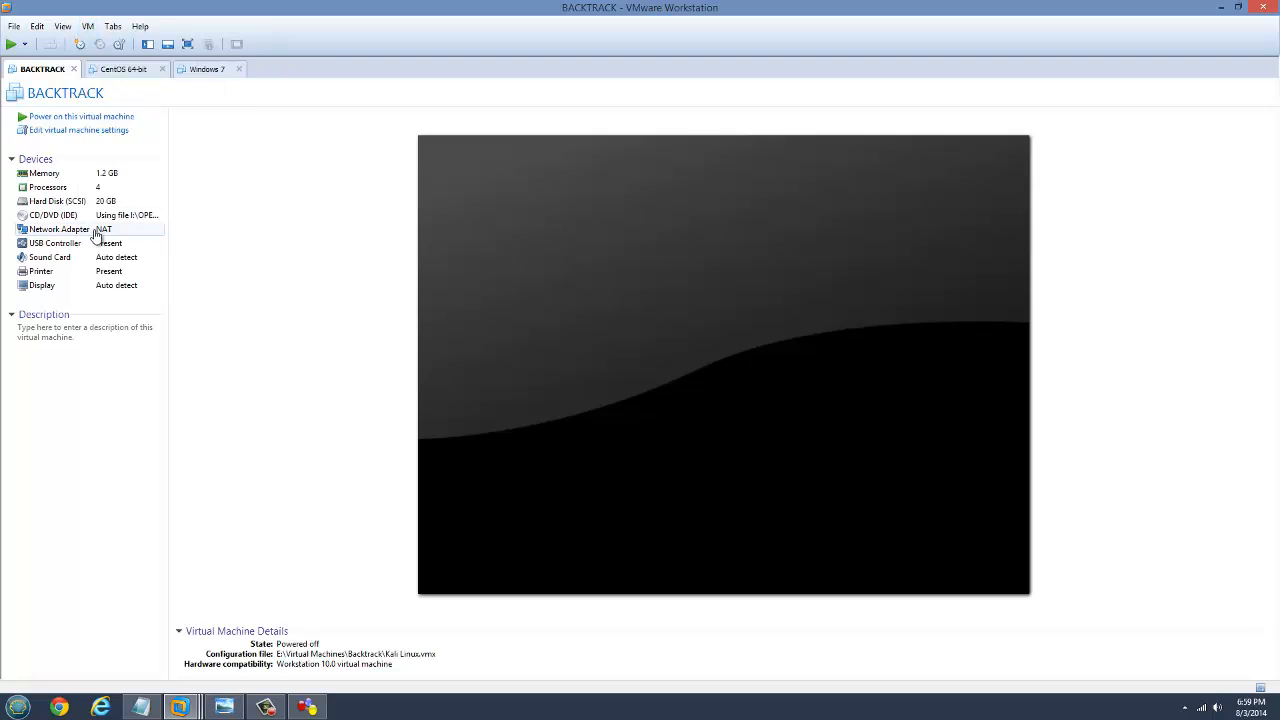
{"action": "double_click", "coordinate": [60, 229]}
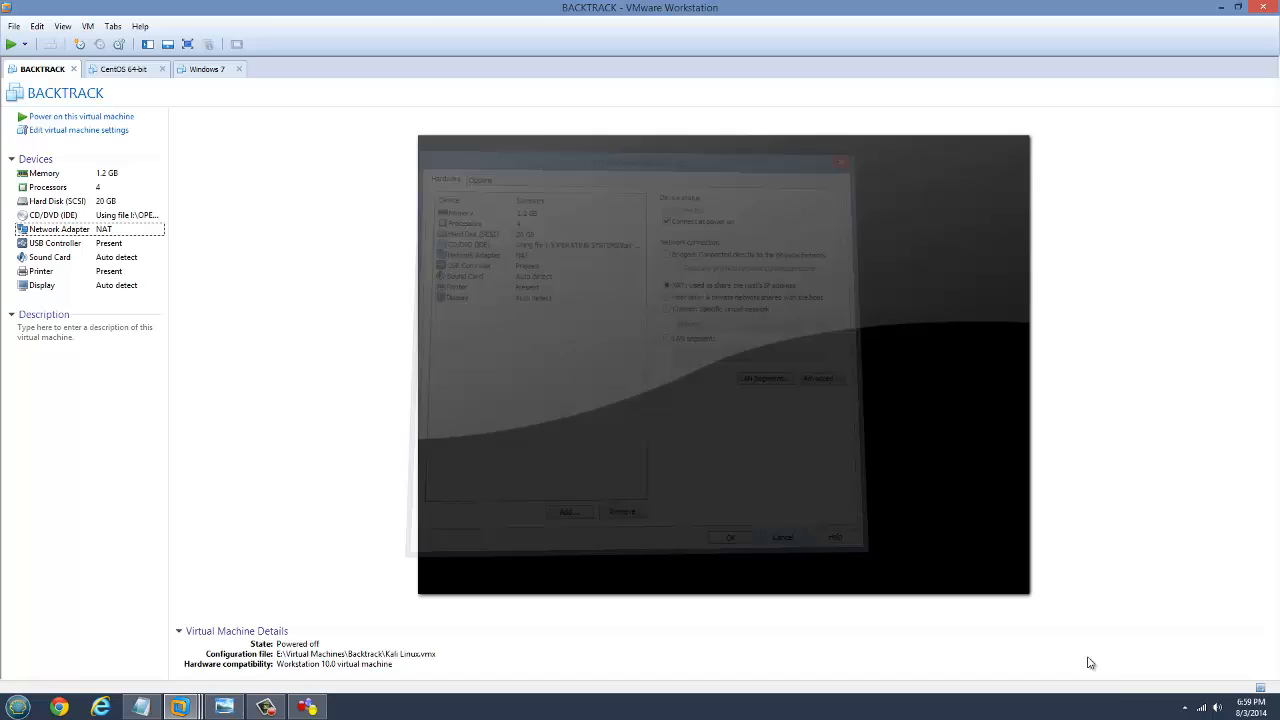
{"action": "left_click", "coordinate": [730, 537]}
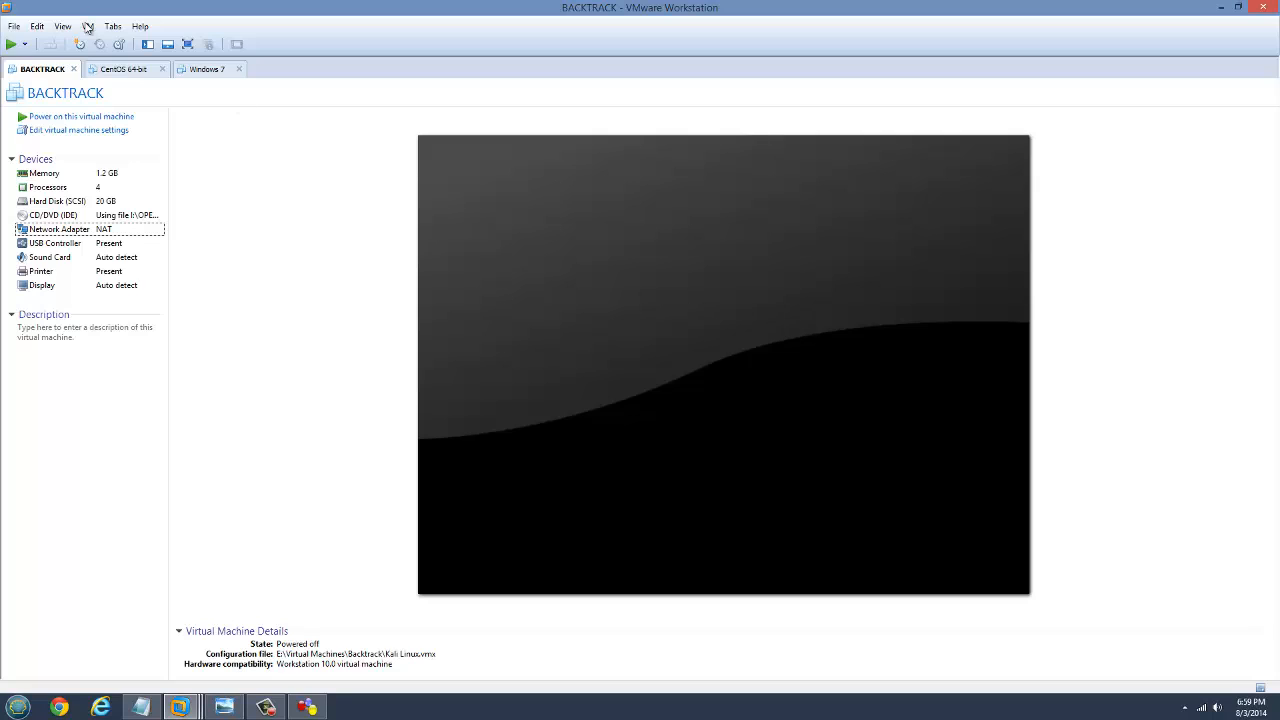
Check the Windows 7 VM summary and return to the BACKTRACK summary's network adapter
{"action": "left_click", "coordinate": [204, 69]}
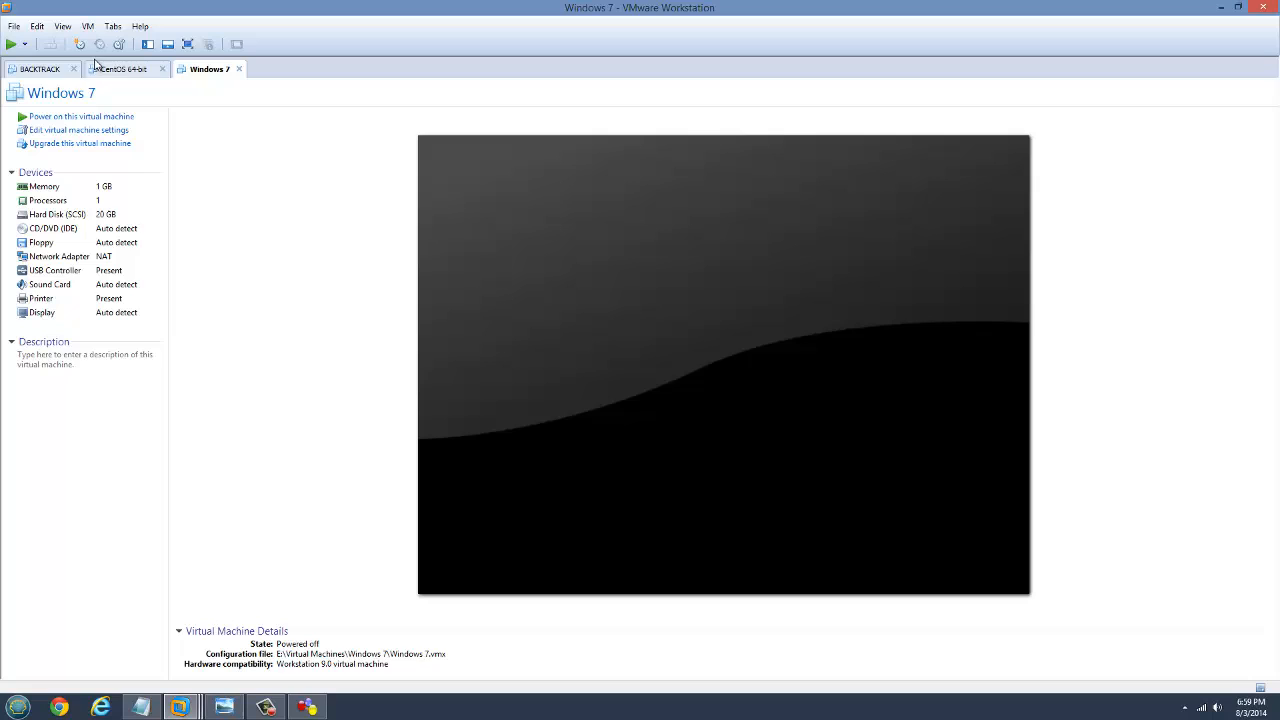
{"action": "left_click", "coordinate": [42, 68]}
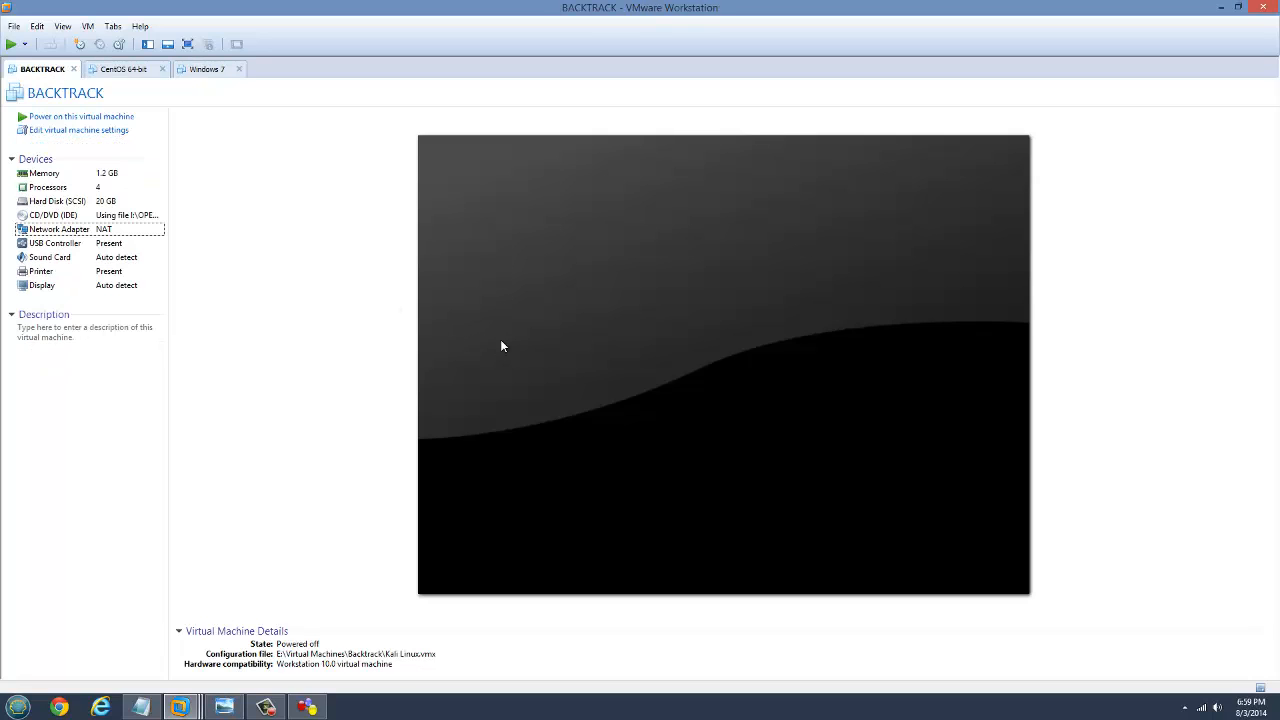
{"action": "mouse_move", "coordinate": [735, 485]}
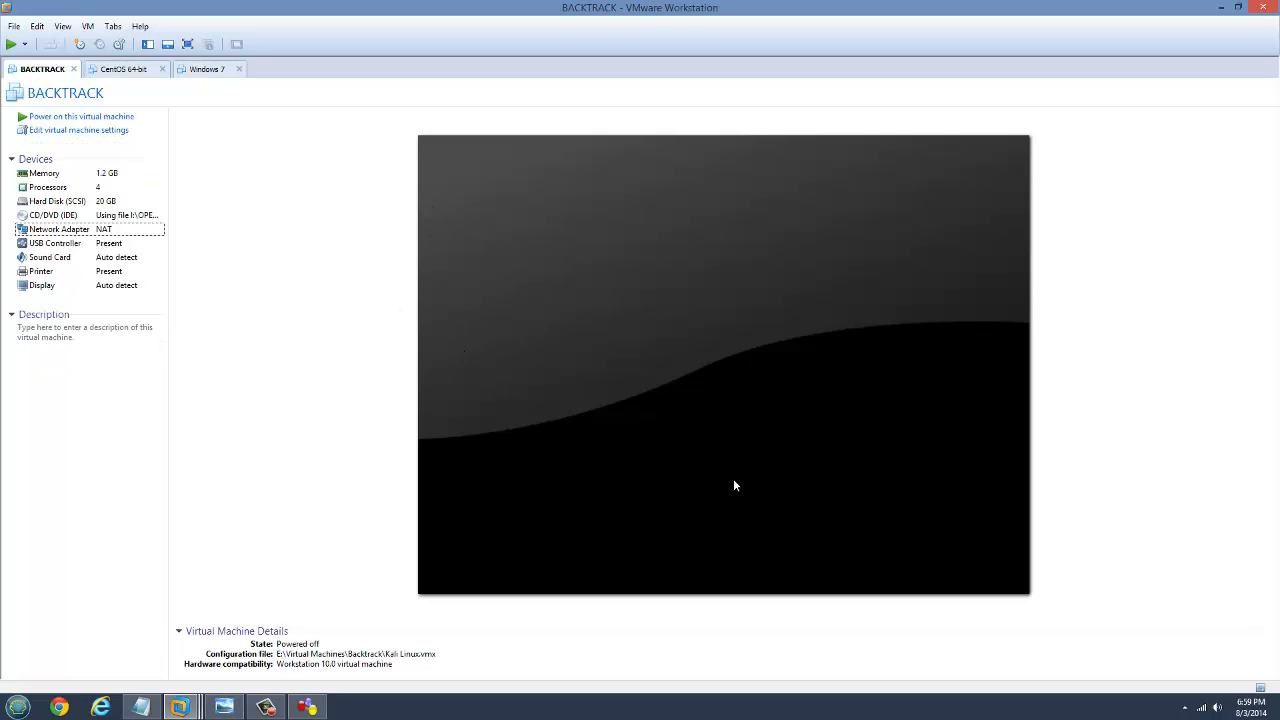
{"action": "left_click", "coordinate": [58, 229]}
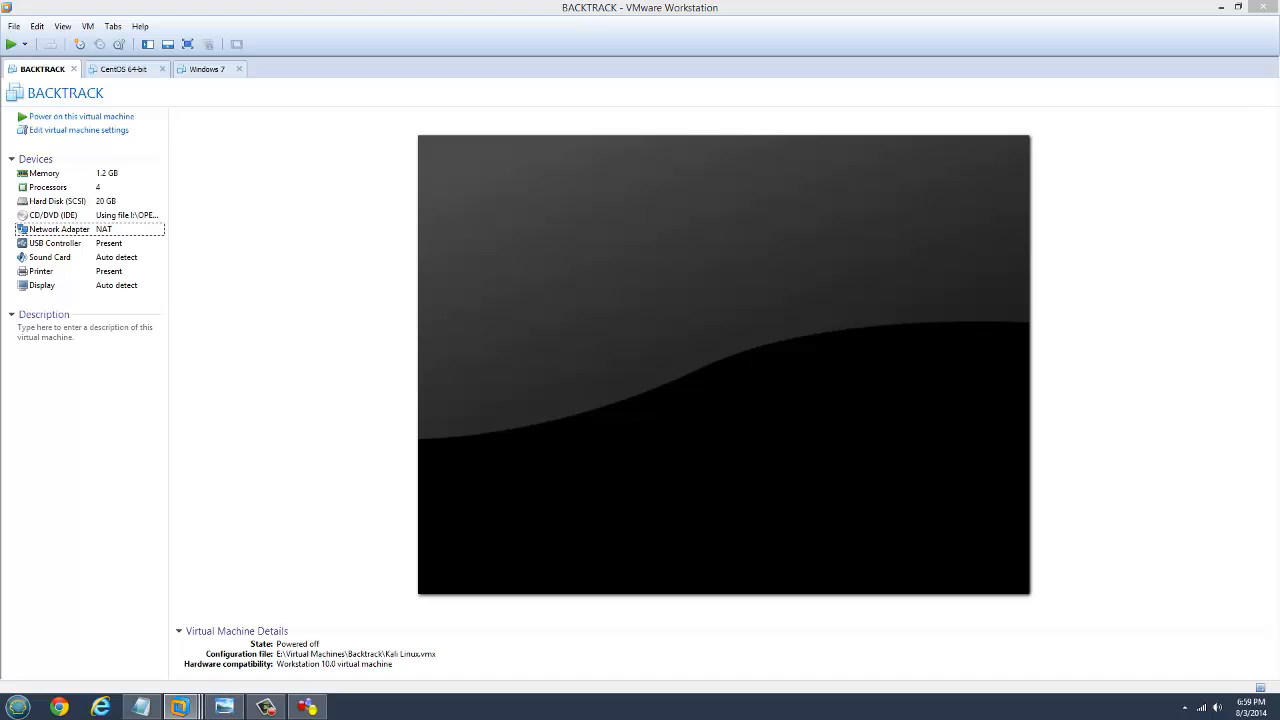
Bring up the Virtual Network Editor and review VMnet0 bridged and VMnet1 host-only settings
{"action": "left_click", "coordinate": [37, 18]}
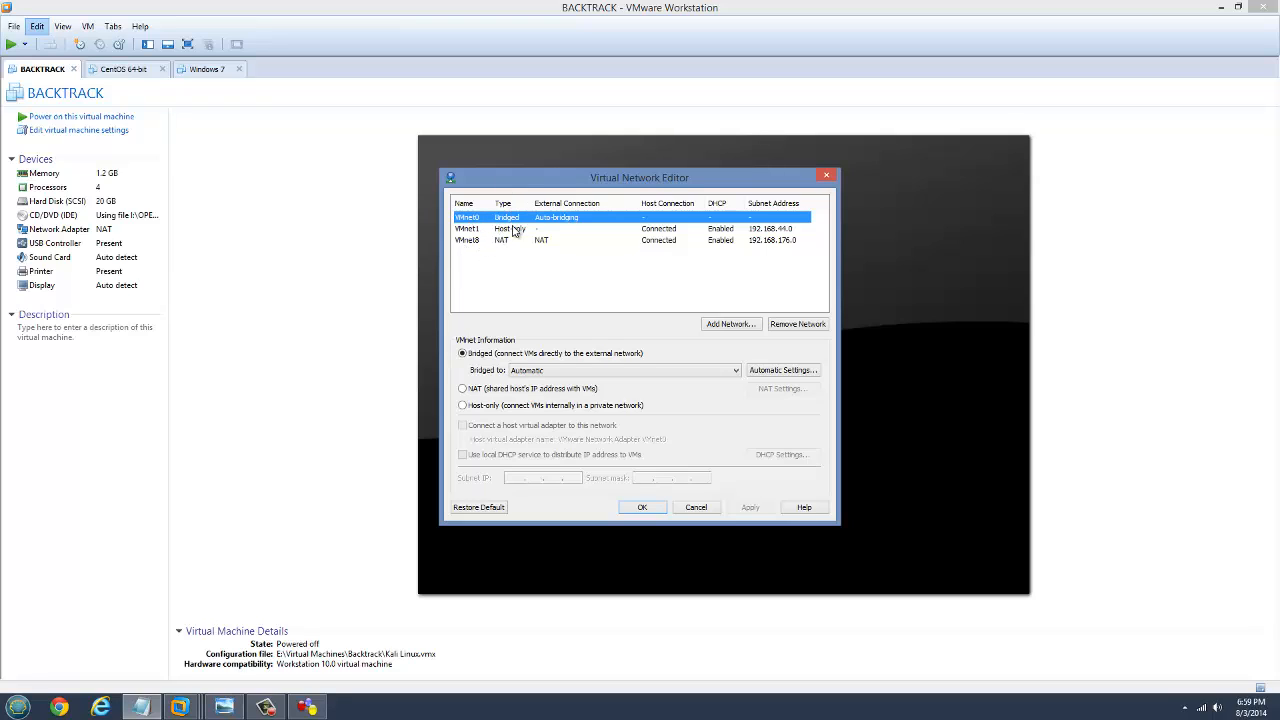
{"action": "mouse_move", "coordinate": [513, 237]}
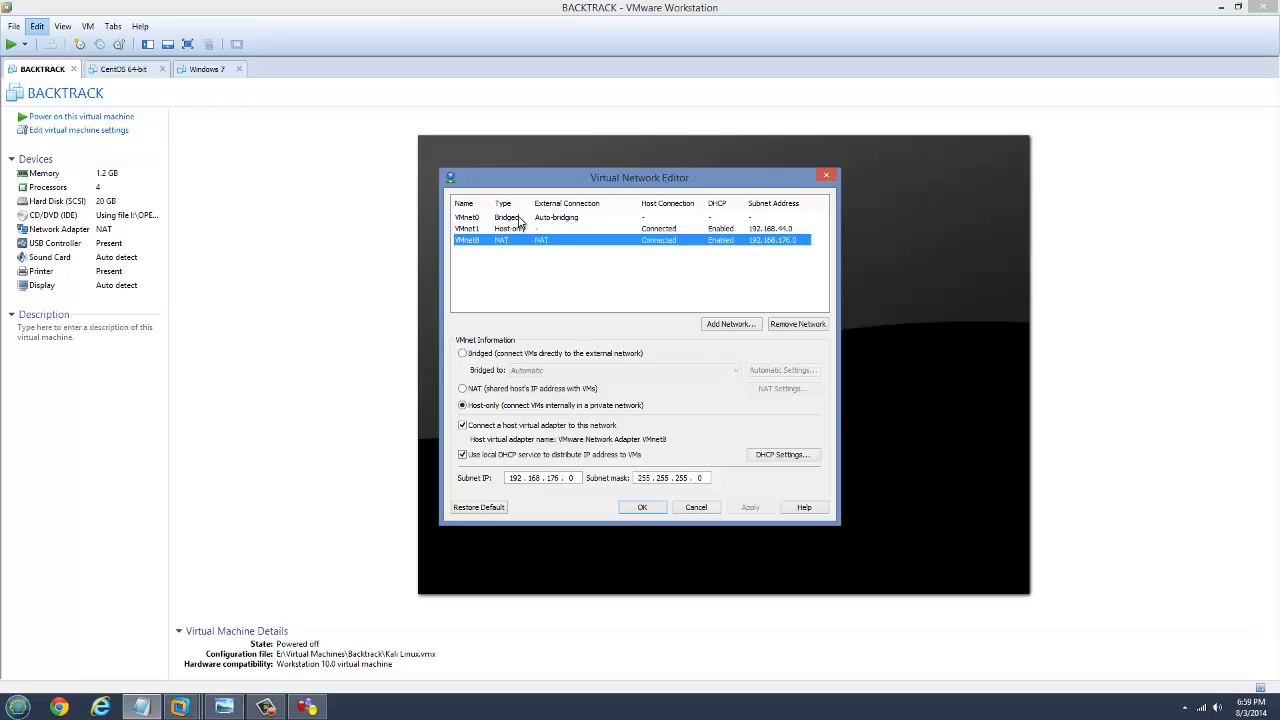
{"action": "left_click", "coordinate": [520, 217]}
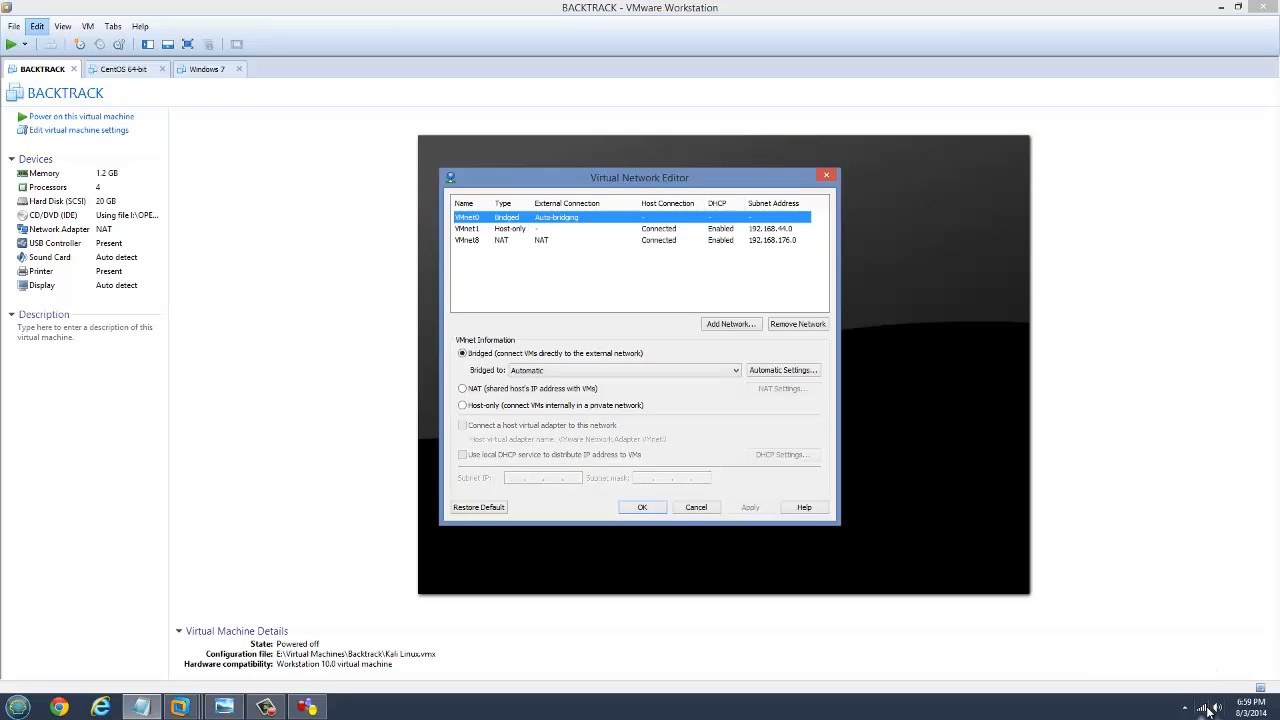
{"action": "mouse_move", "coordinate": [502, 242]}
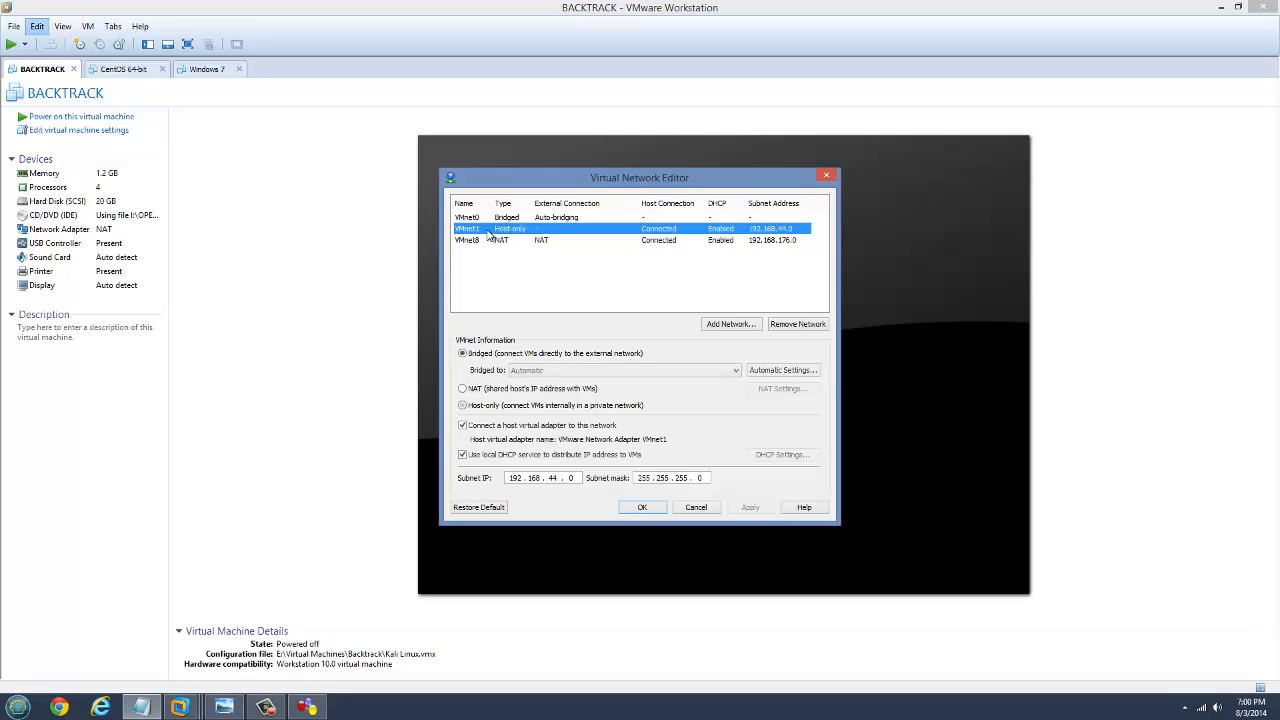
{"action": "left_click", "coordinate": [462, 405]}
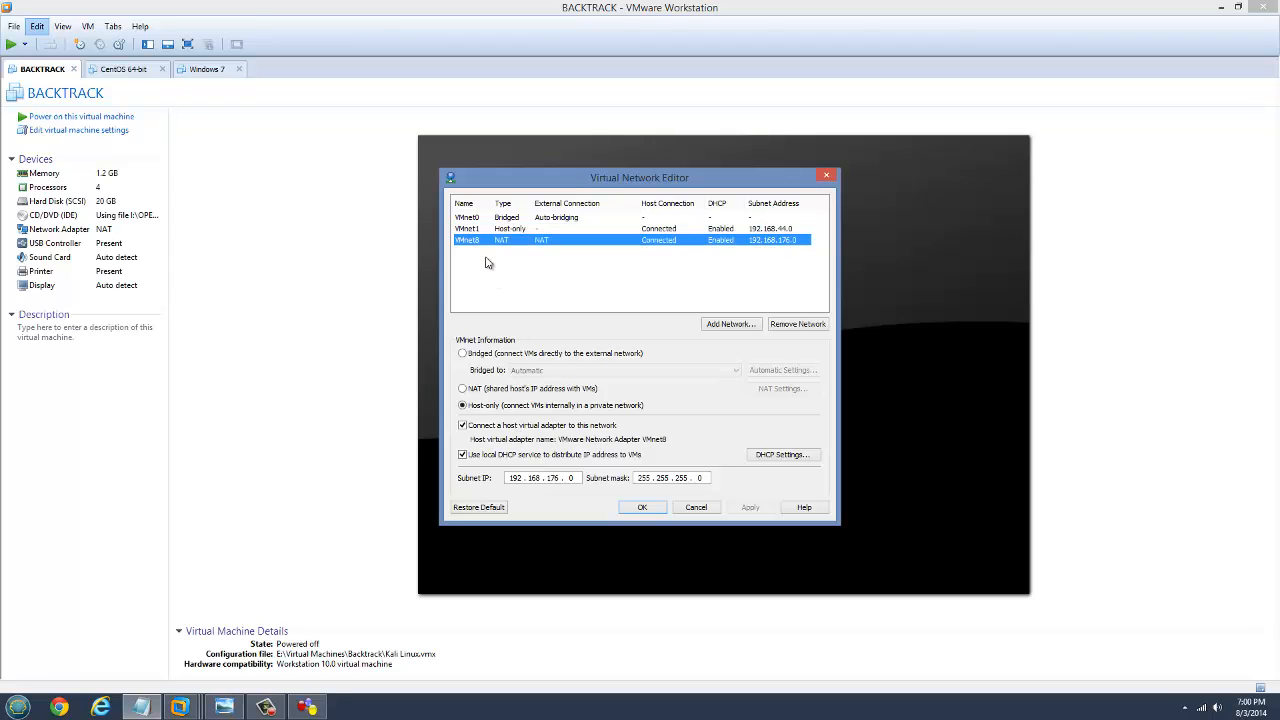
Review VMnet8 NAT settings and keep VMnet1 as a host-only network
{"action": "left_click", "coordinate": [462, 389]}
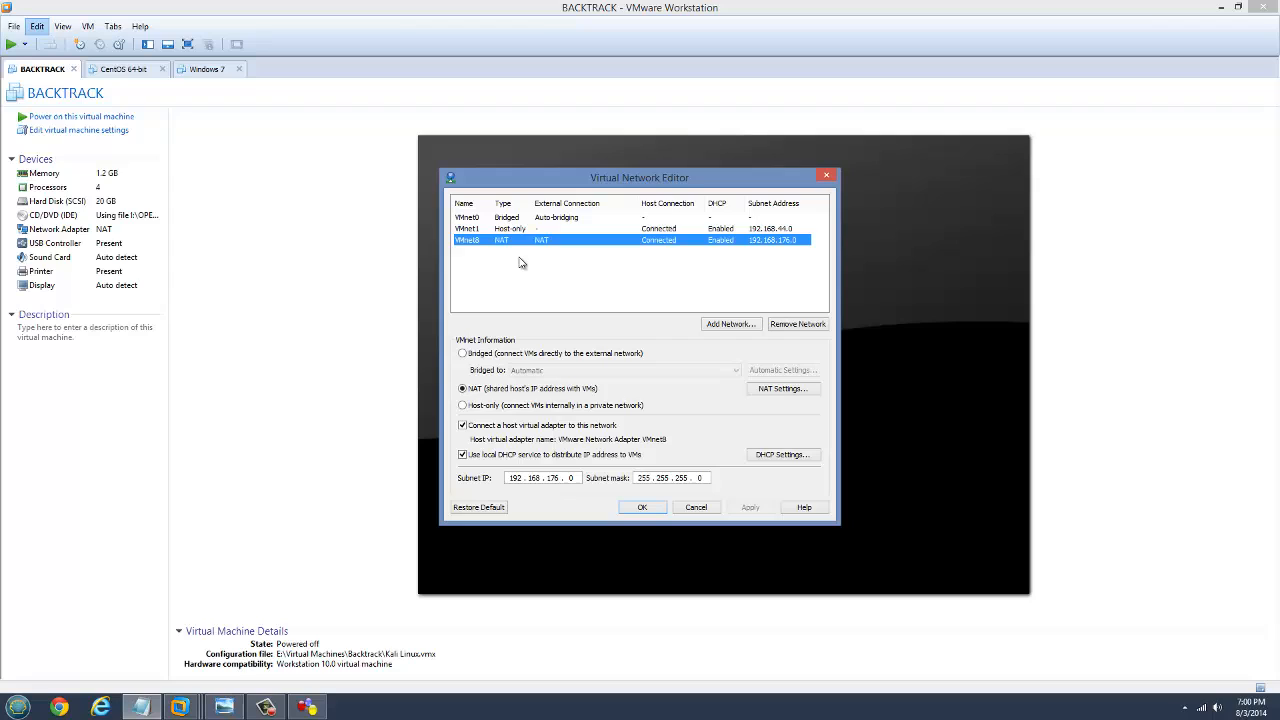
{"action": "left_click", "coordinate": [520, 228]}
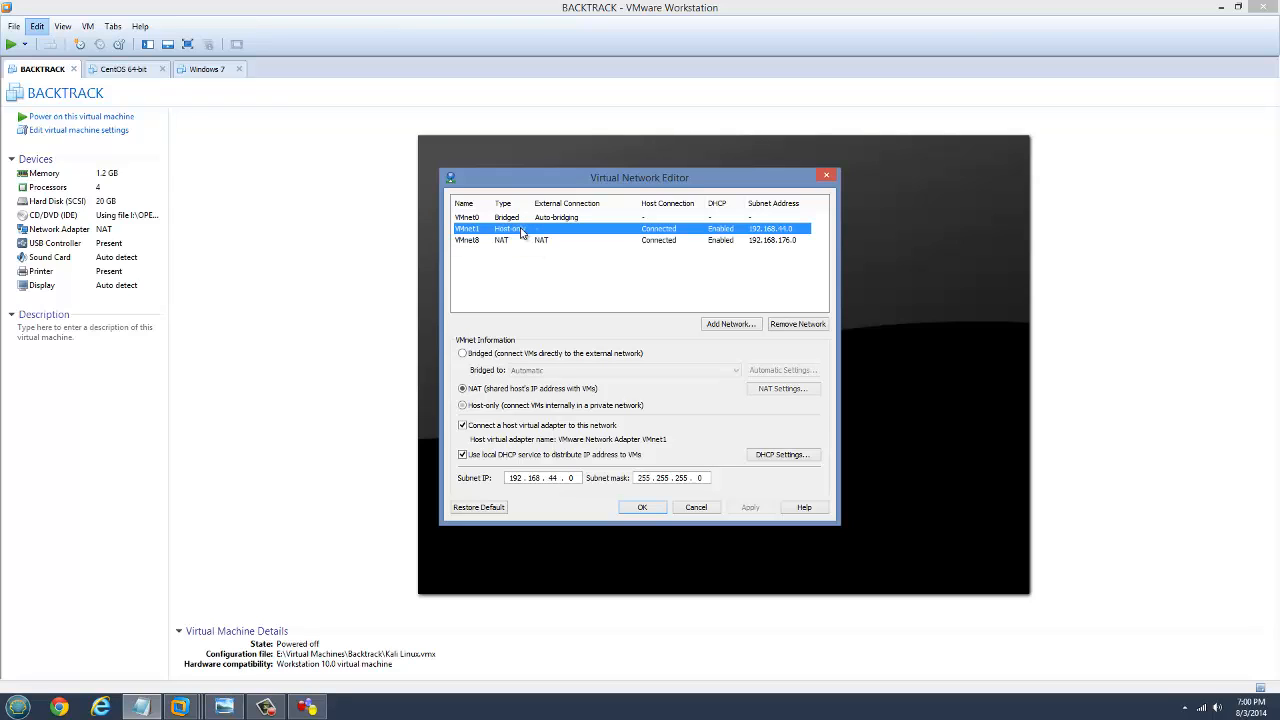
{"action": "left_click", "coordinate": [462, 405]}
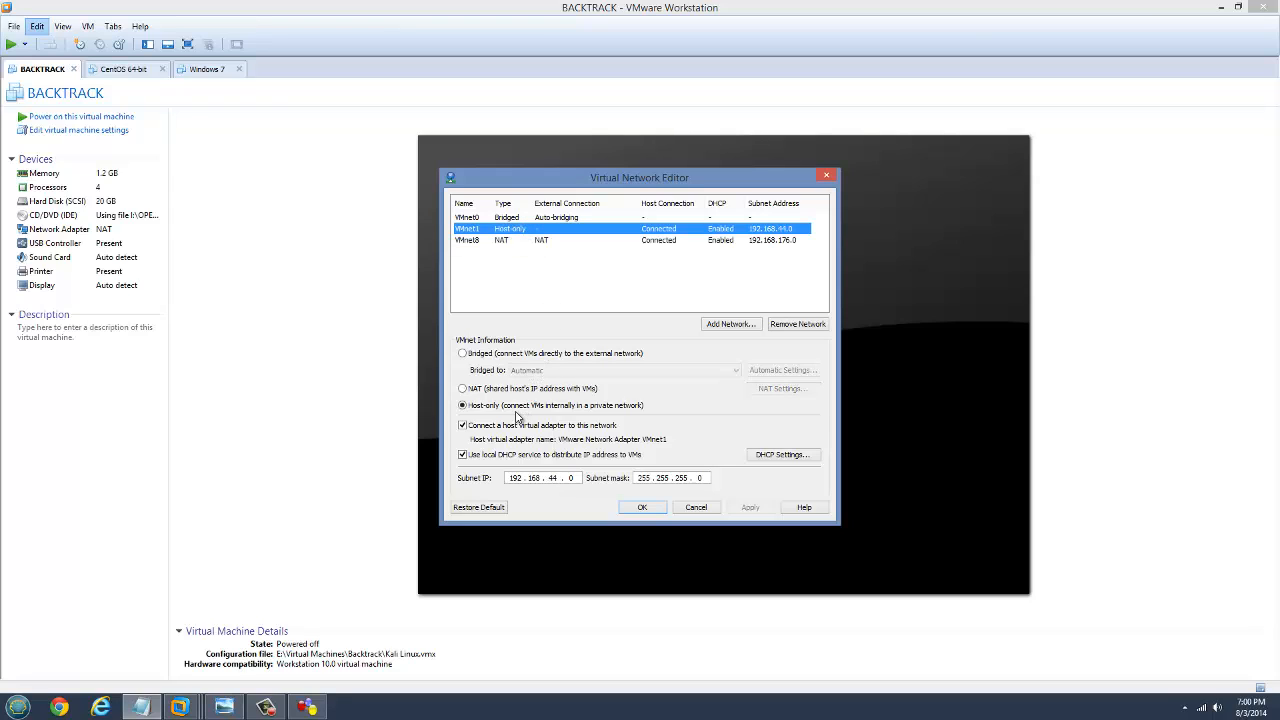
{"action": "mouse_move", "coordinate": [52, 678]}
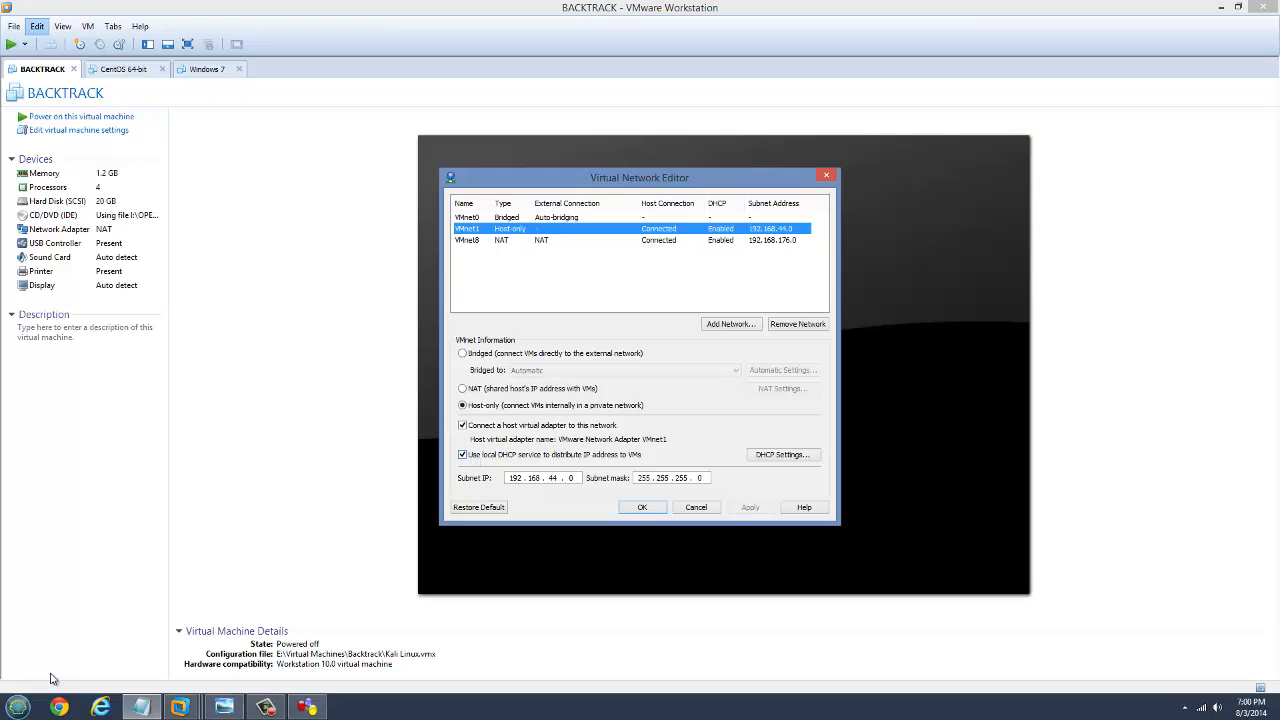
Search 'network' to open Network and Sharing Center and move its window aside
{"action": "left_click", "coordinate": [16, 702]}
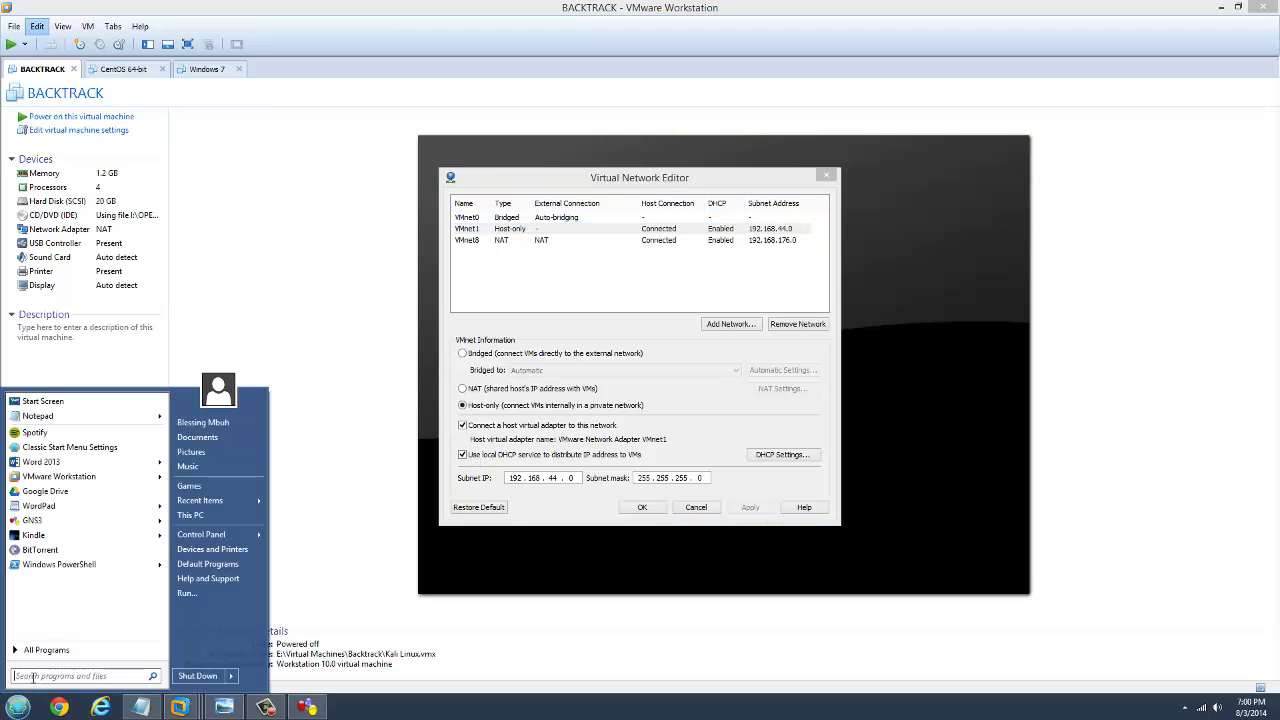
{"action": "type", "text": "network"}
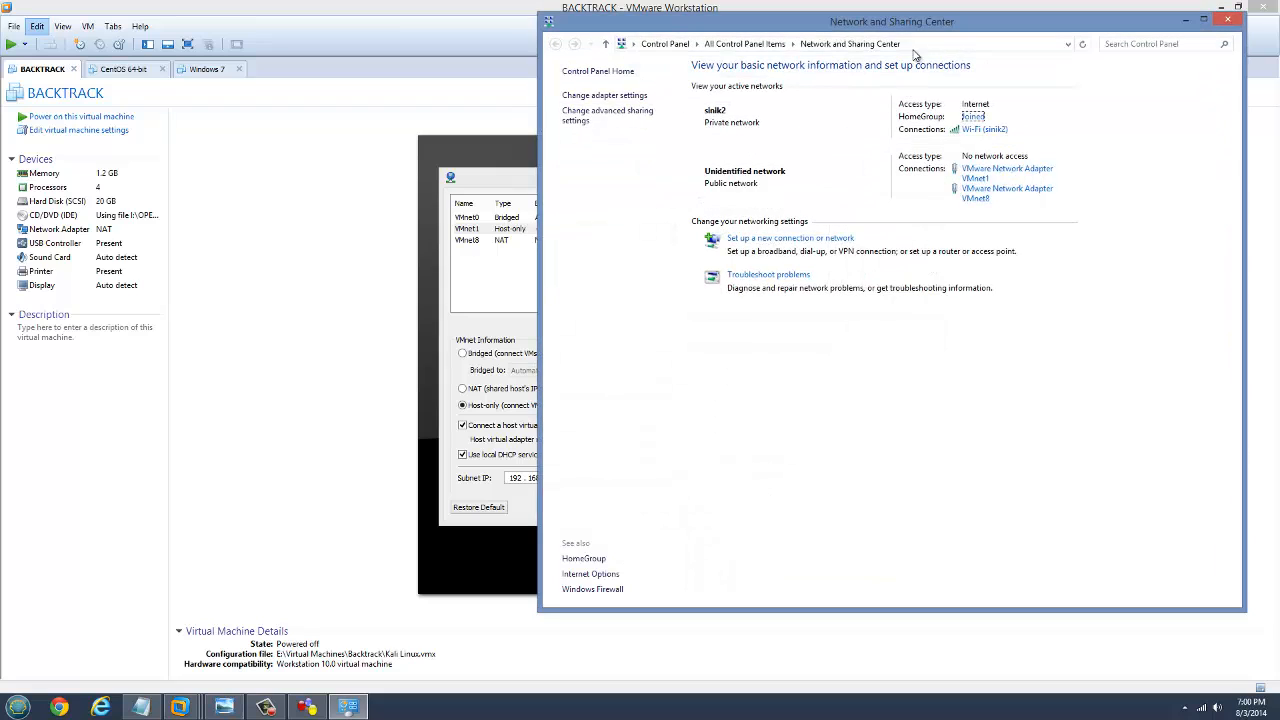
{"action": "left_click_drag", "start_coordinate": [891, 21], "coordinate": [823, 93]}
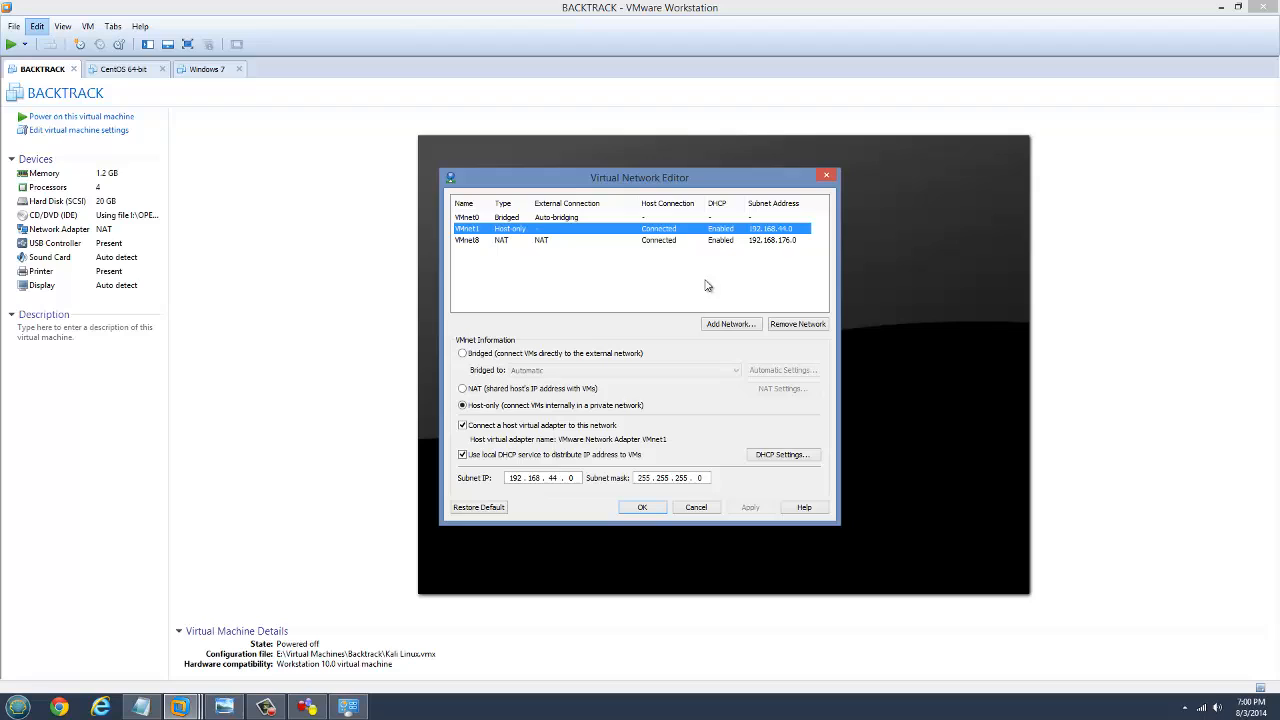
{"action": "mouse_move", "coordinate": [494, 432]}
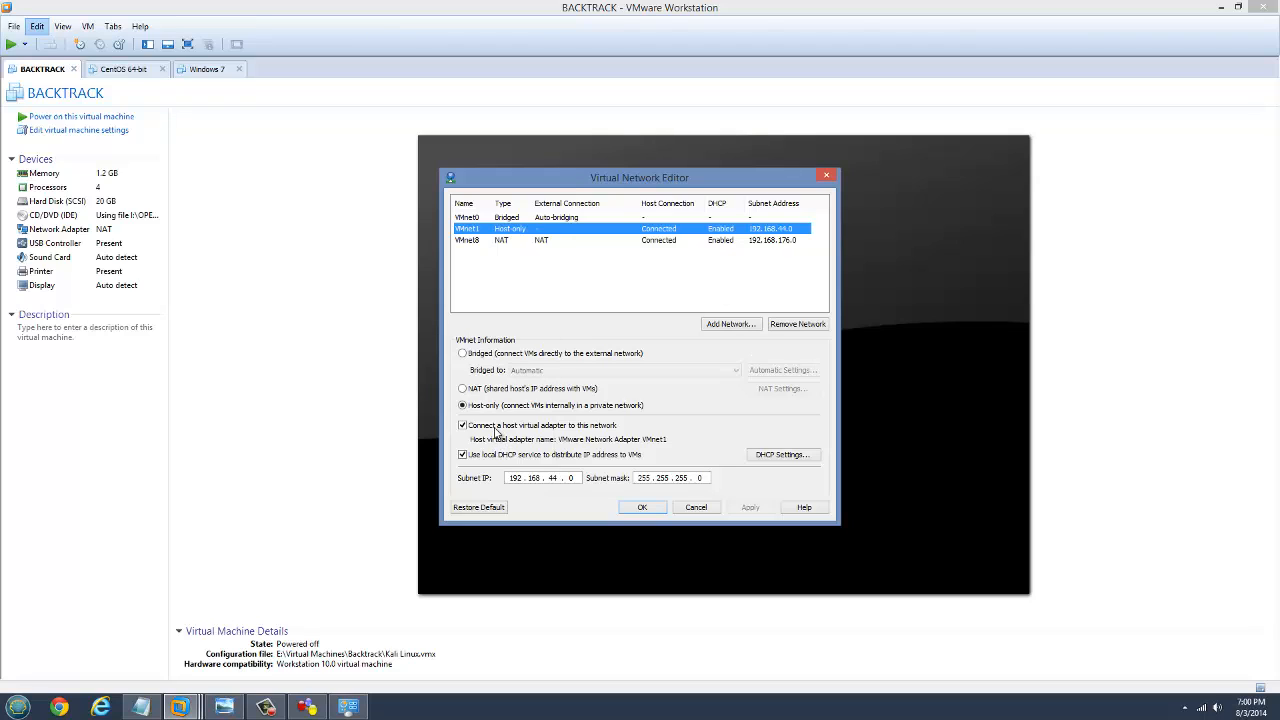
{"action": "mouse_move", "coordinate": [465, 437]}
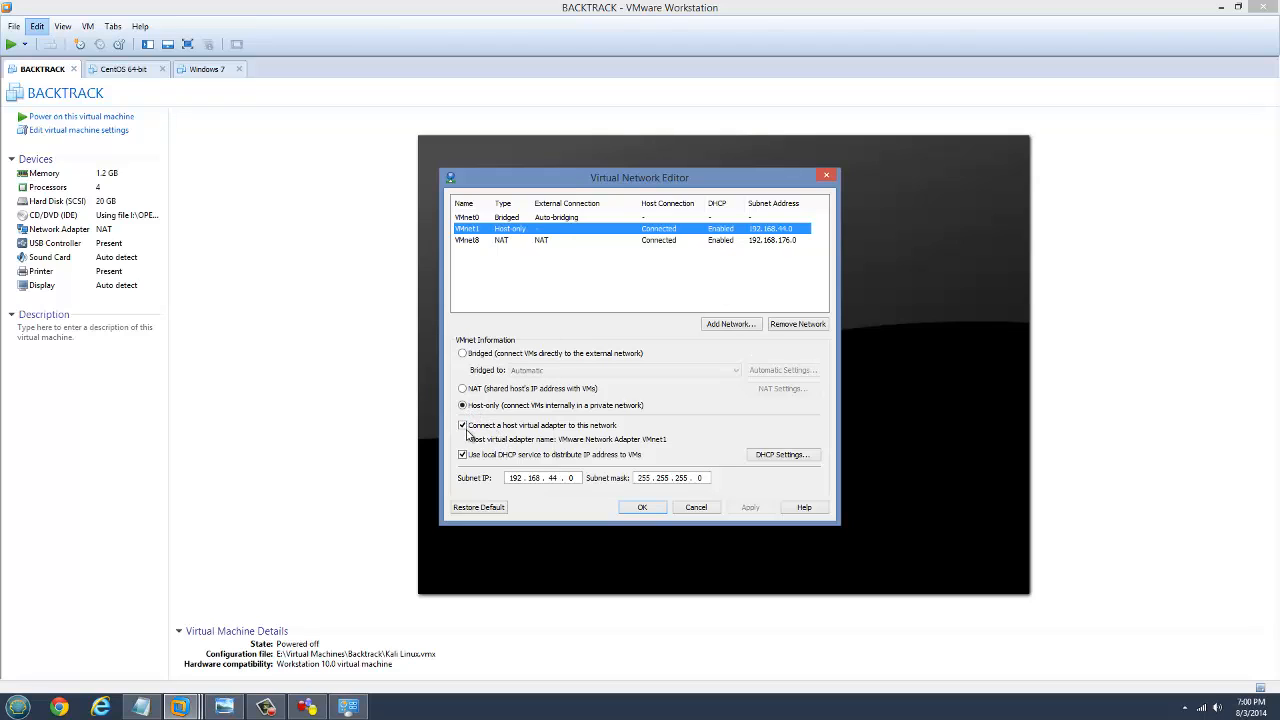
Disable the local DHCP service on host-only VMnet1 and apply the change
{"action": "left_click", "coordinate": [461, 455]}
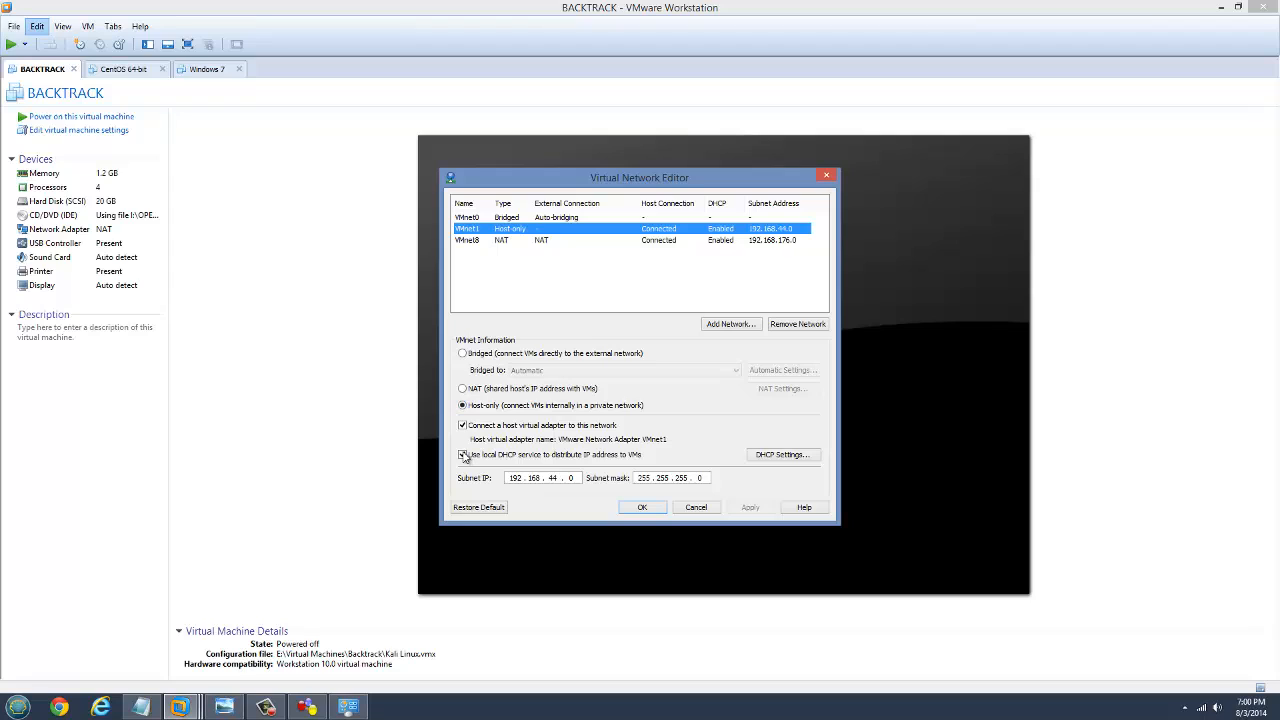
{"action": "left_click", "coordinate": [462, 455]}
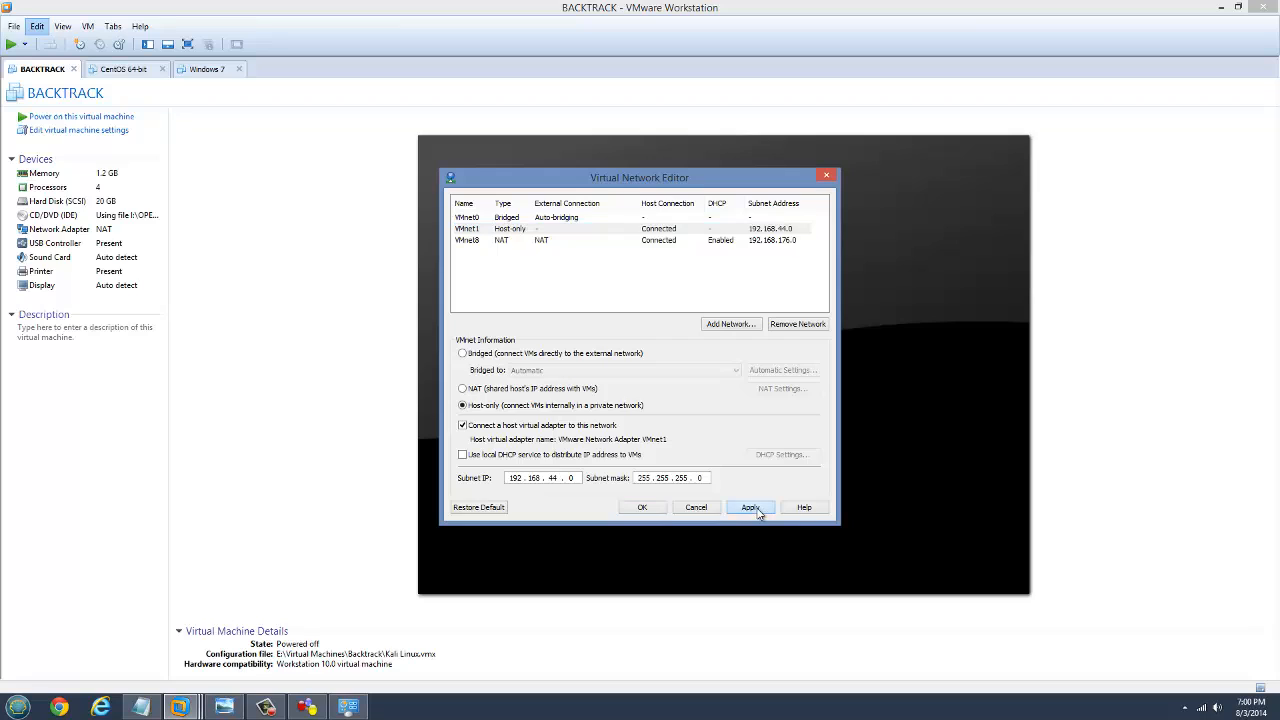
{"action": "left_click", "coordinate": [750, 507]}
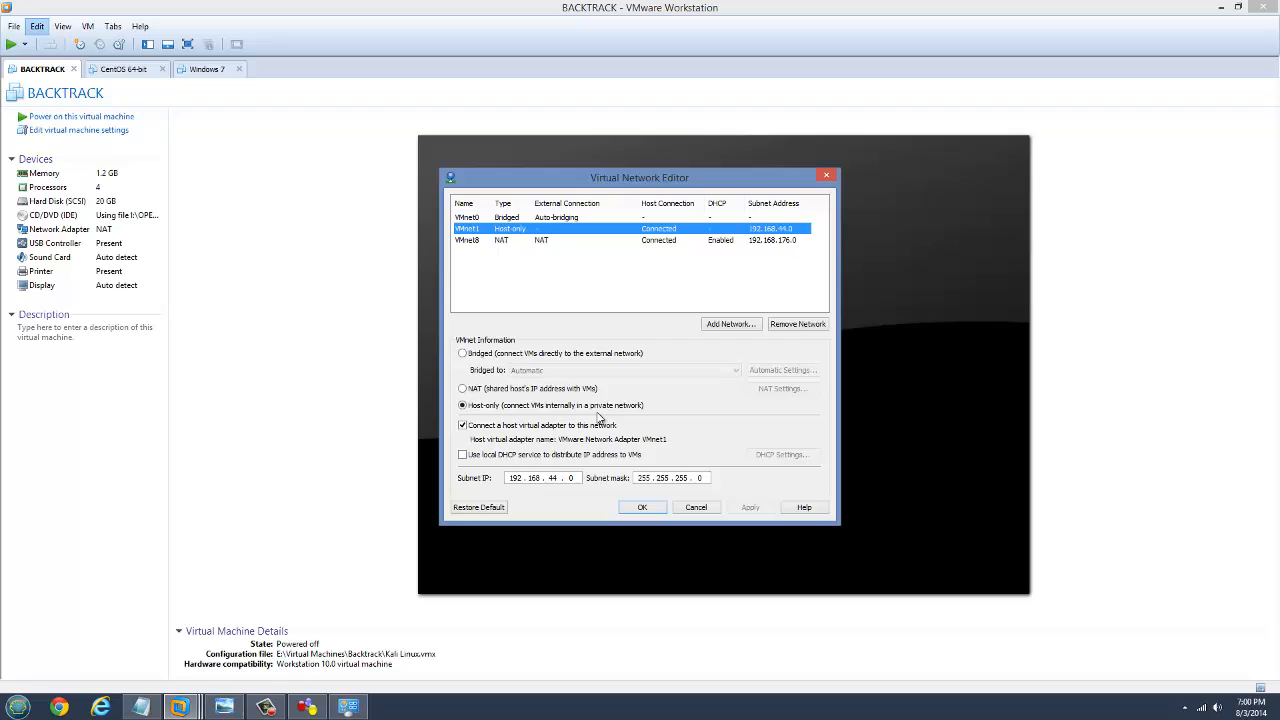
{"action": "mouse_move", "coordinate": [730, 324]}
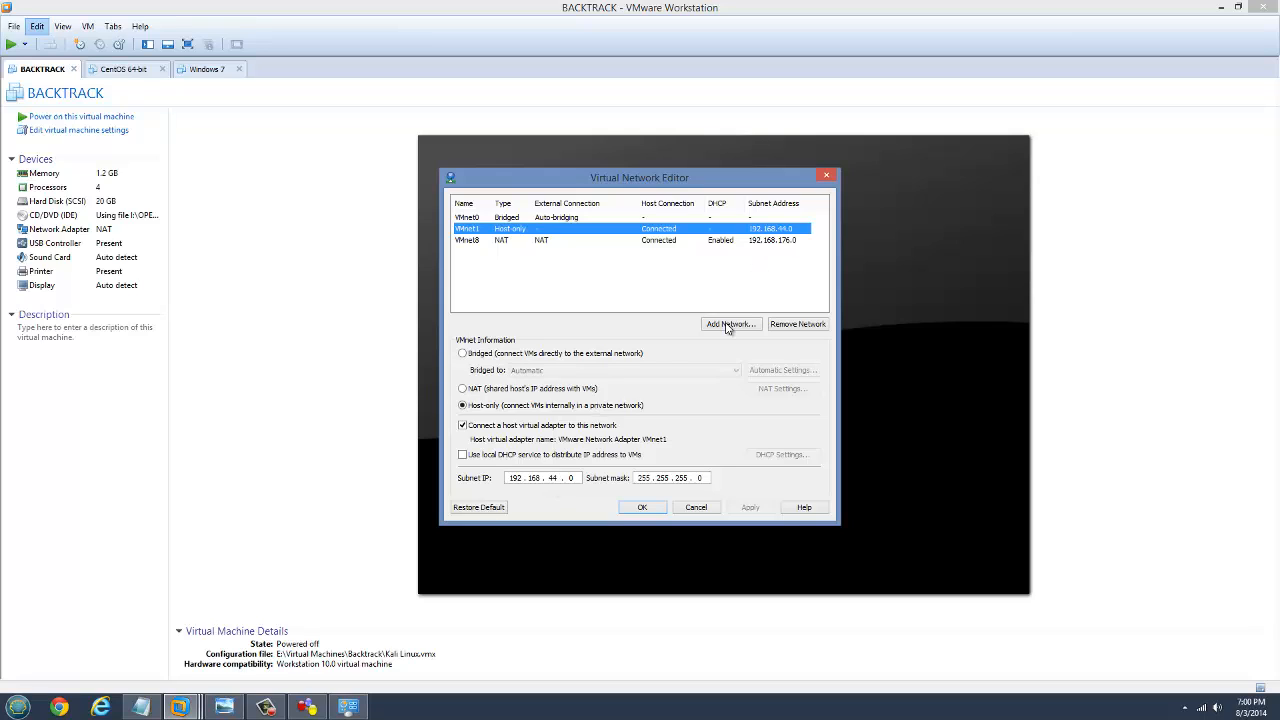
Add host-only network VMnet2 (192.168.29.0) with DHCP turned off
{"action": "left_click", "coordinate": [730, 323]}
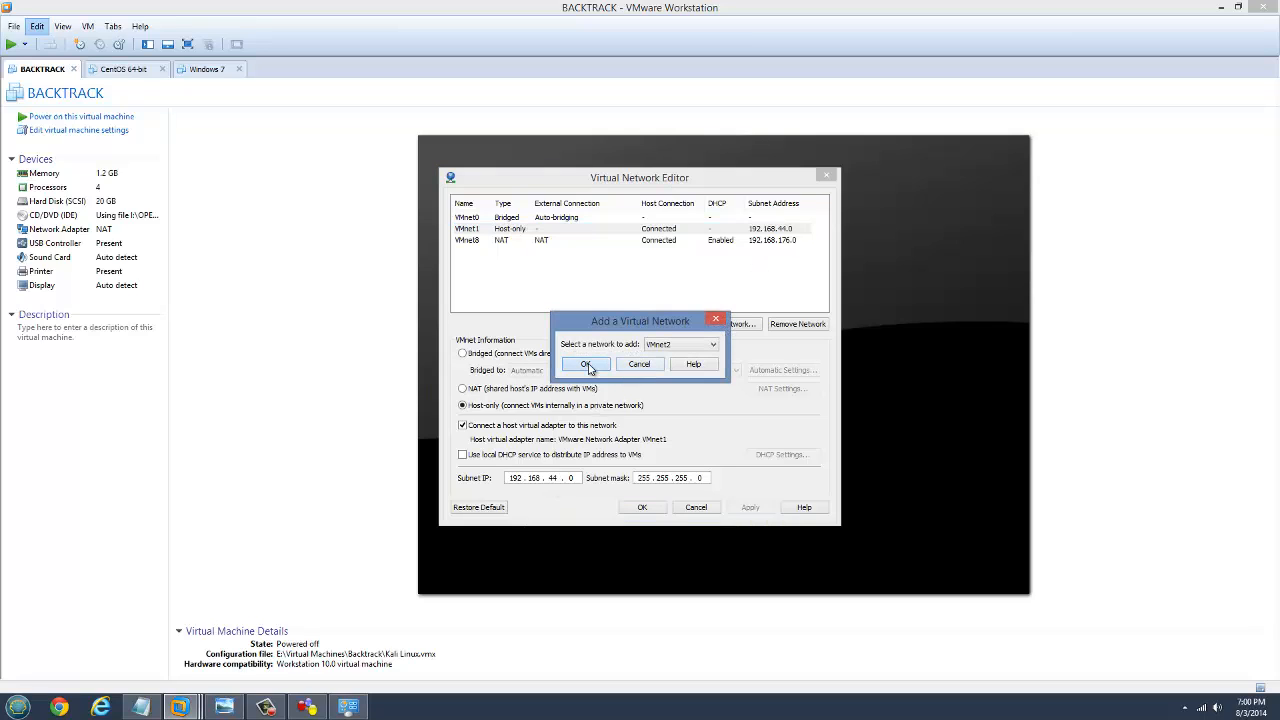
{"action": "left_click", "coordinate": [584, 364]}
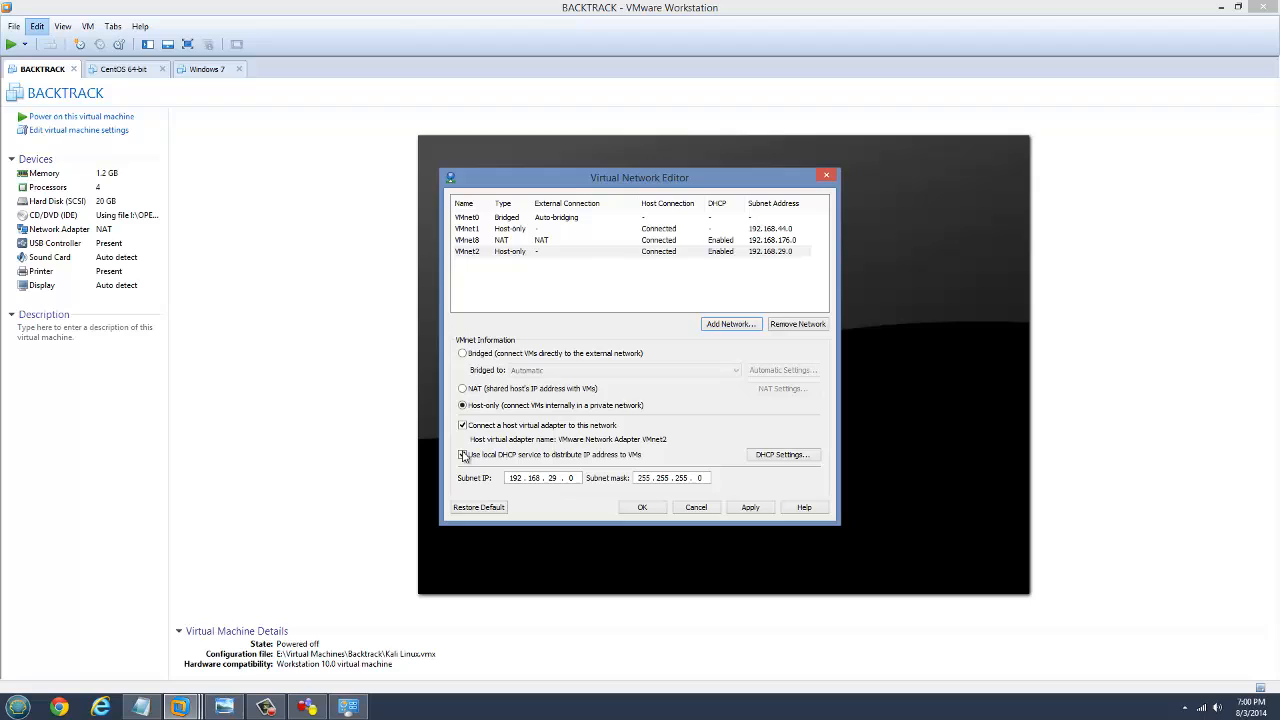
{"action": "left_click", "coordinate": [462, 455]}
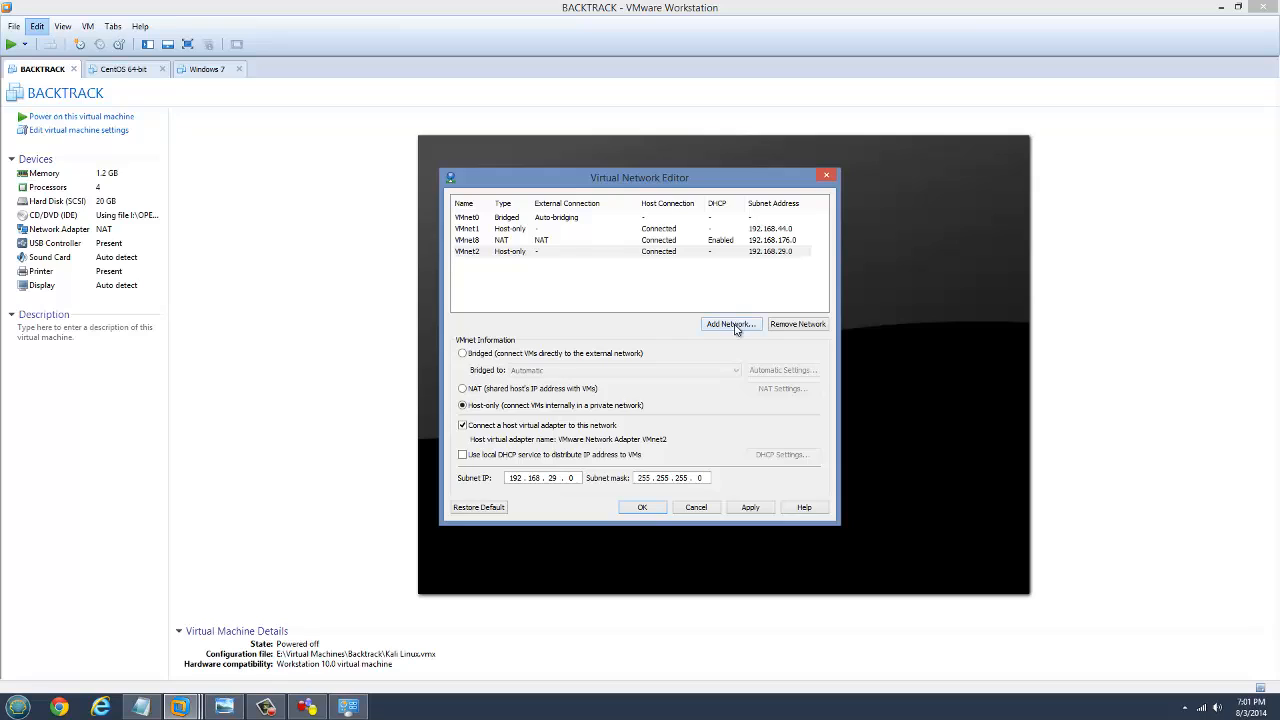
Add host-only network VMnet3 (192.168.211.0) with DHCP turned off
{"action": "left_click", "coordinate": [731, 324]}
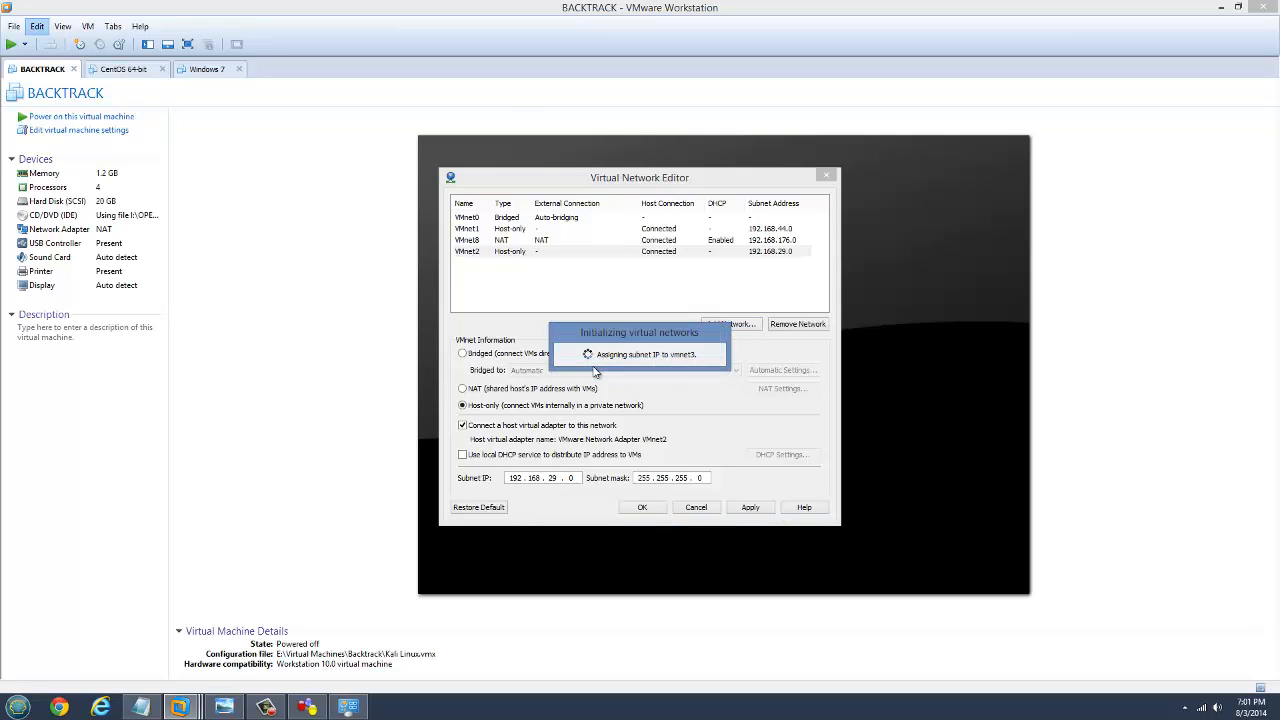
{"action": "mouse_move", "coordinate": [547, 445]}
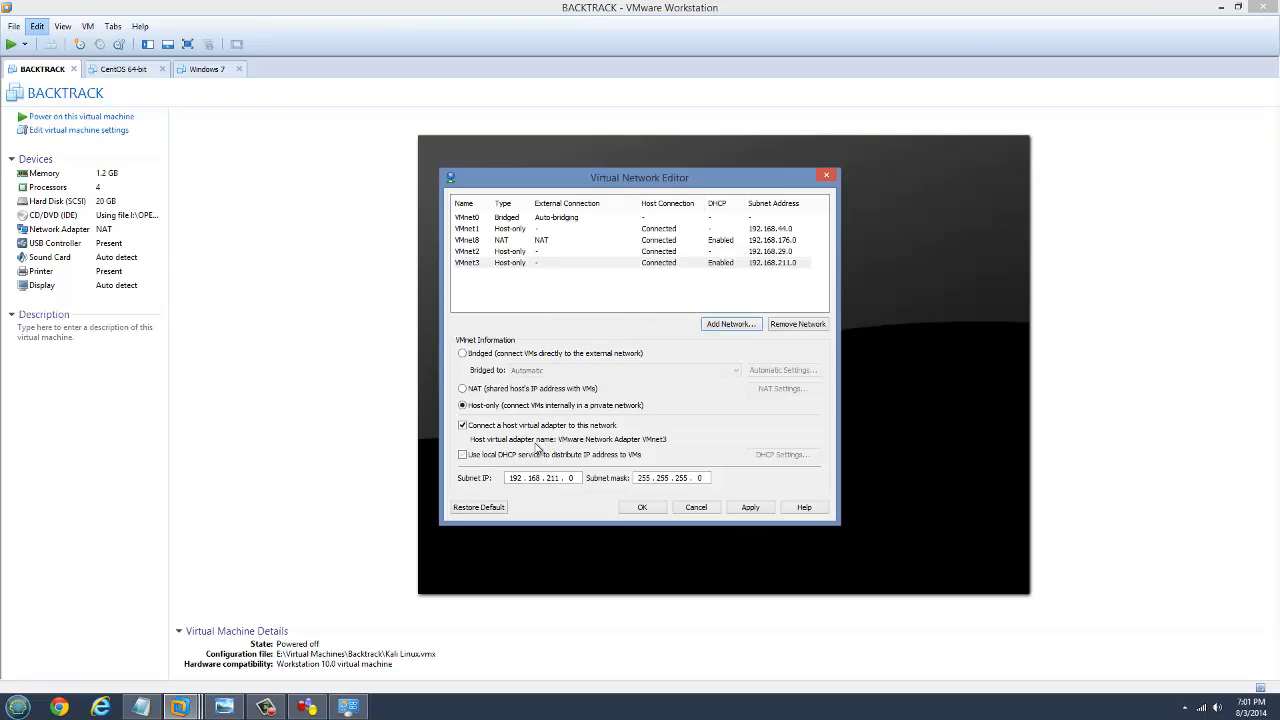
{"action": "left_click", "coordinate": [462, 455]}
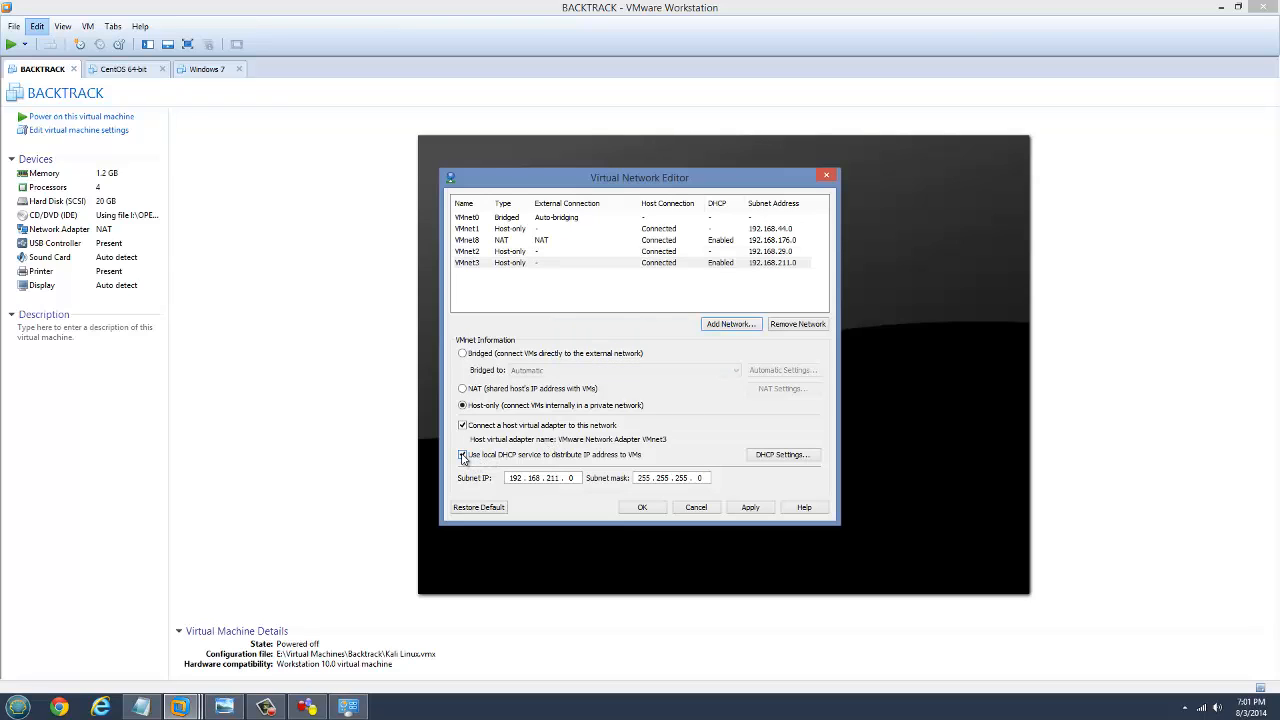
{"action": "left_click", "coordinate": [462, 455]}
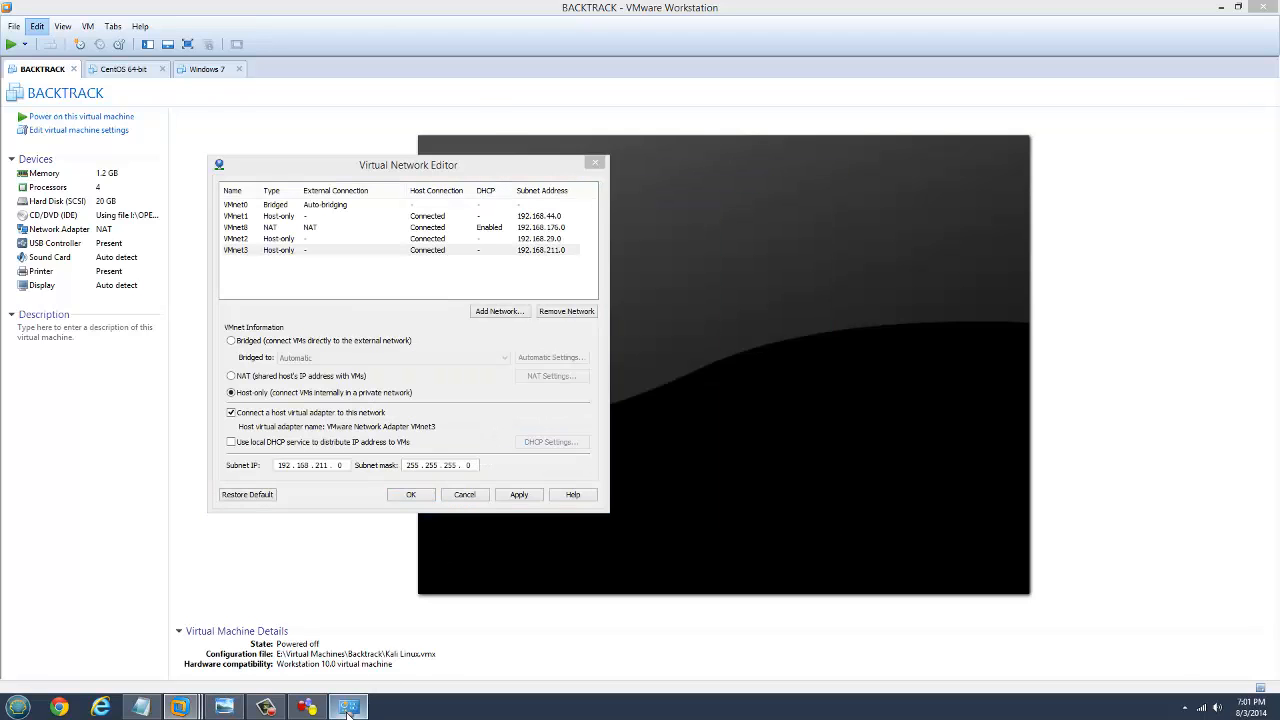
Apply the VMnet2 and VMnet3 settings to the host and switch to check the adapter list
{"action": "left_click_drag", "start_coordinate": [408, 165], "coordinate": [313, 139]}
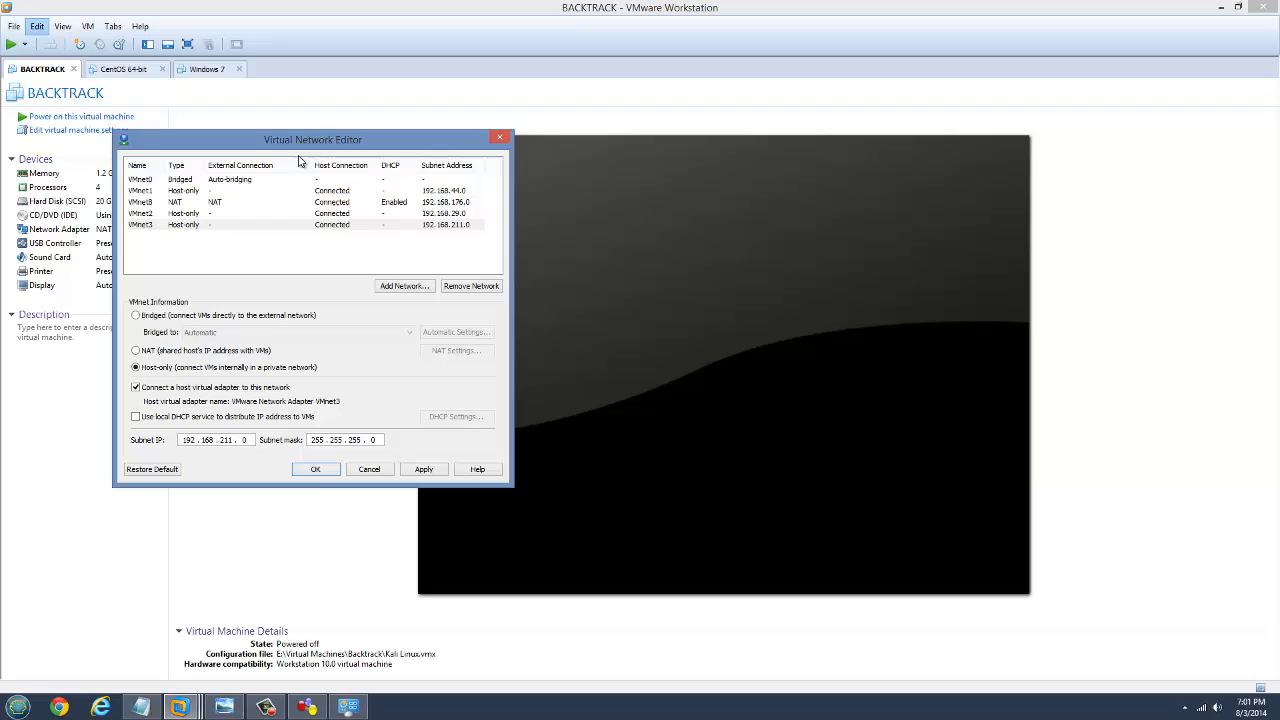
{"action": "mouse_move", "coordinate": [435, 469]}
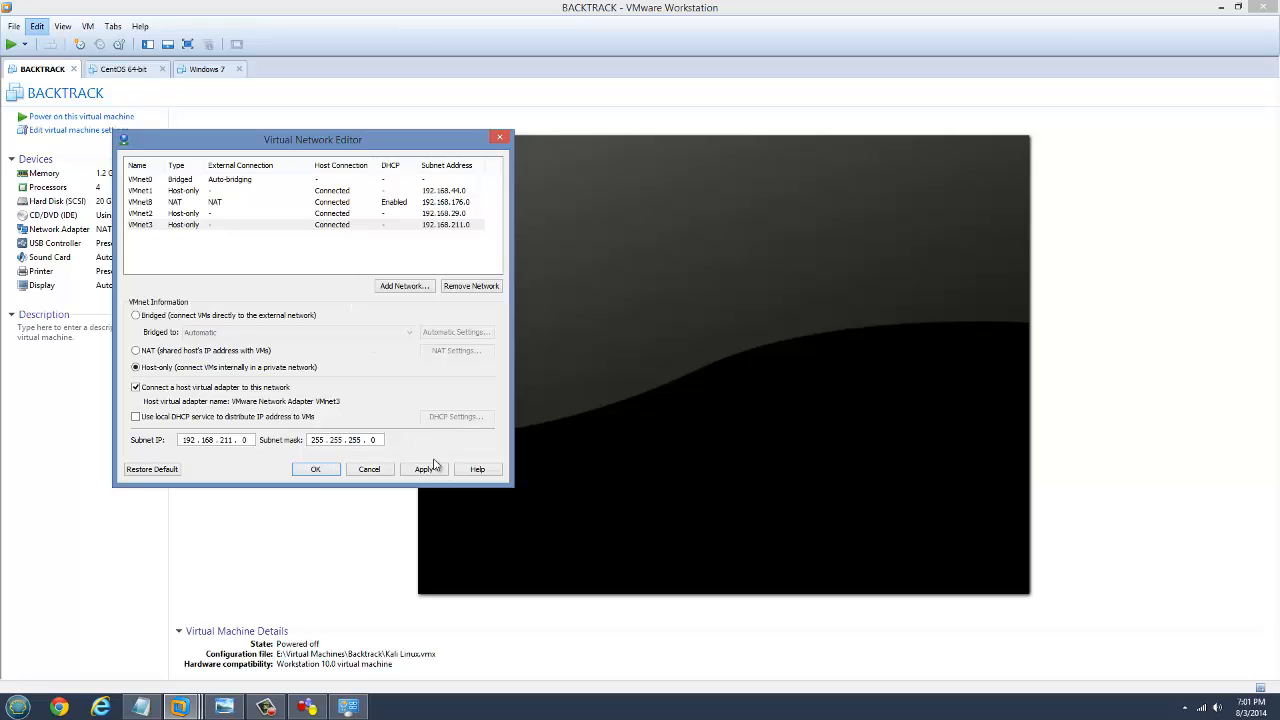
{"action": "left_click", "coordinate": [423, 468]}
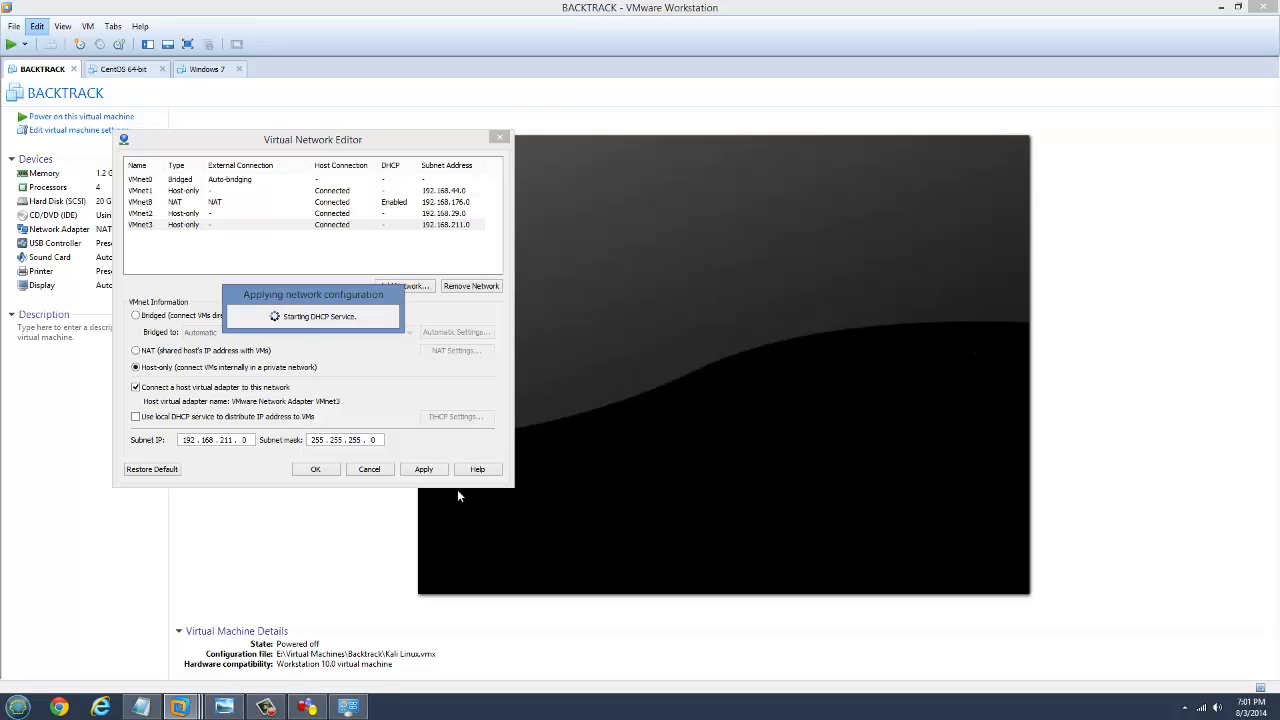
{"action": "key", "text": "alt+tab"}
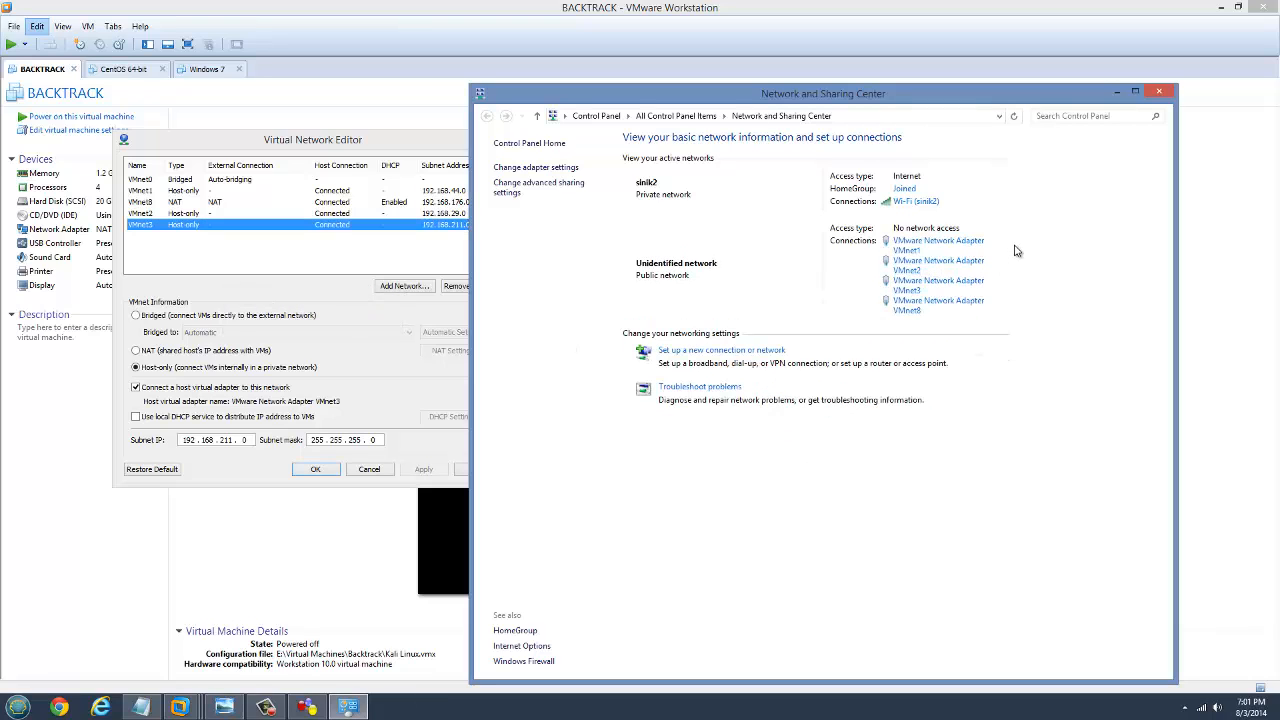
{"action": "mouse_move", "coordinate": [1005, 294]}
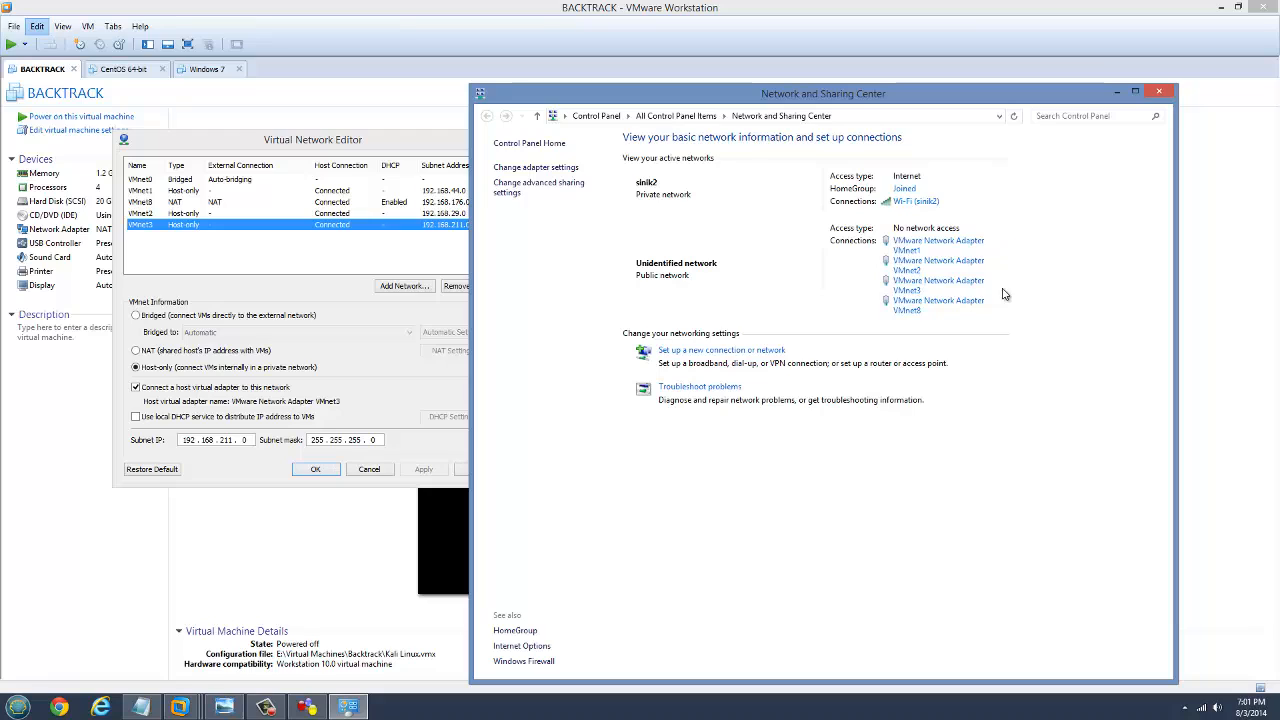
{"action": "mouse_move", "coordinate": [961, 266]}
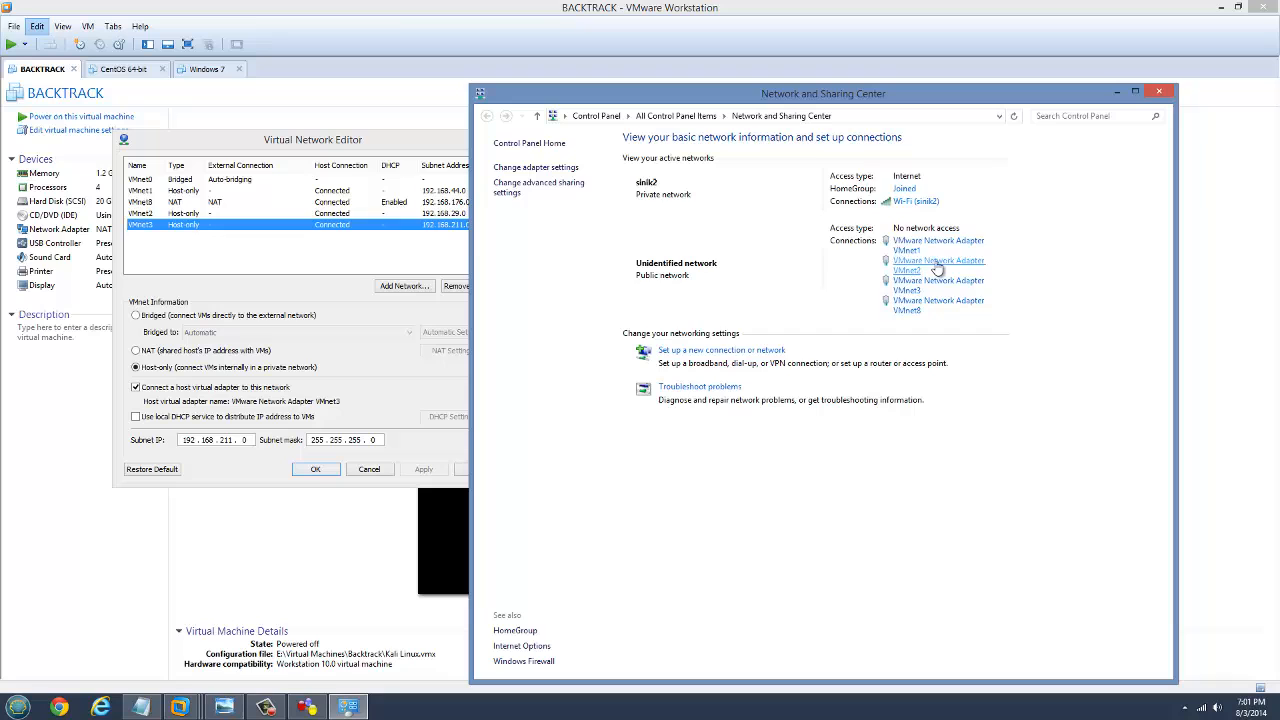
{"action": "mouse_move", "coordinate": [906, 315]}
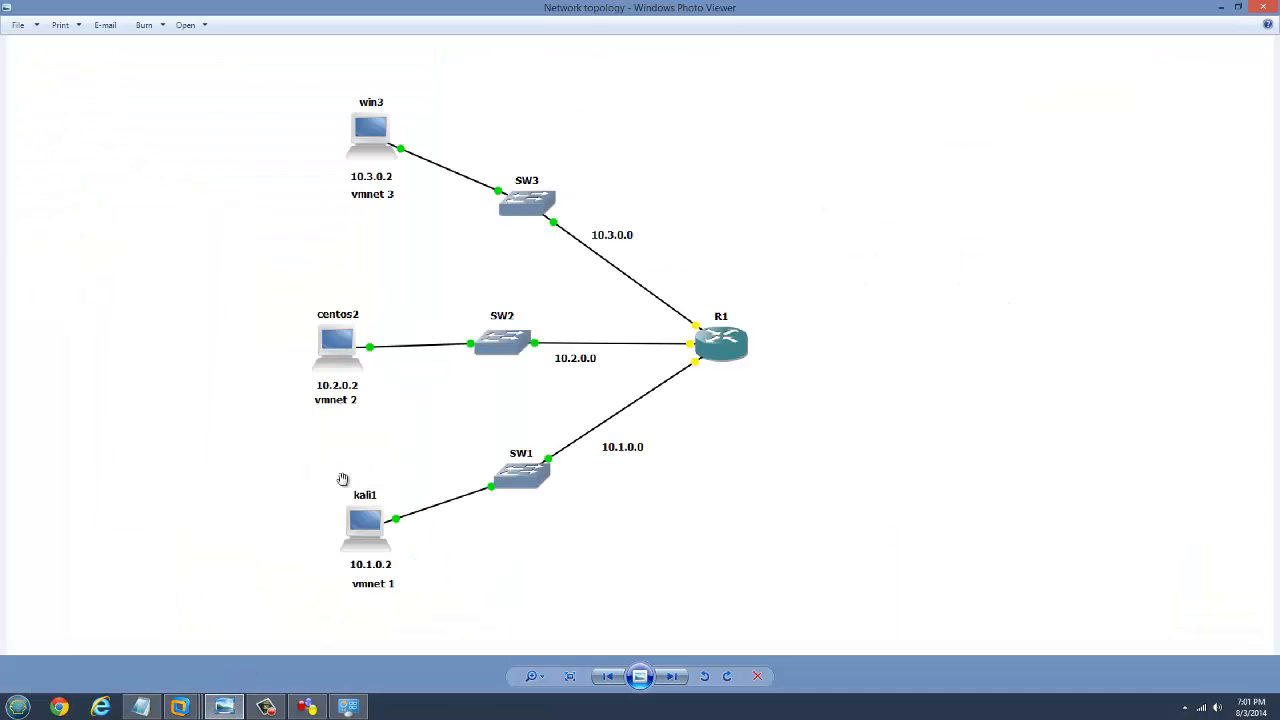
{"action": "mouse_move", "coordinate": [345, 412]}
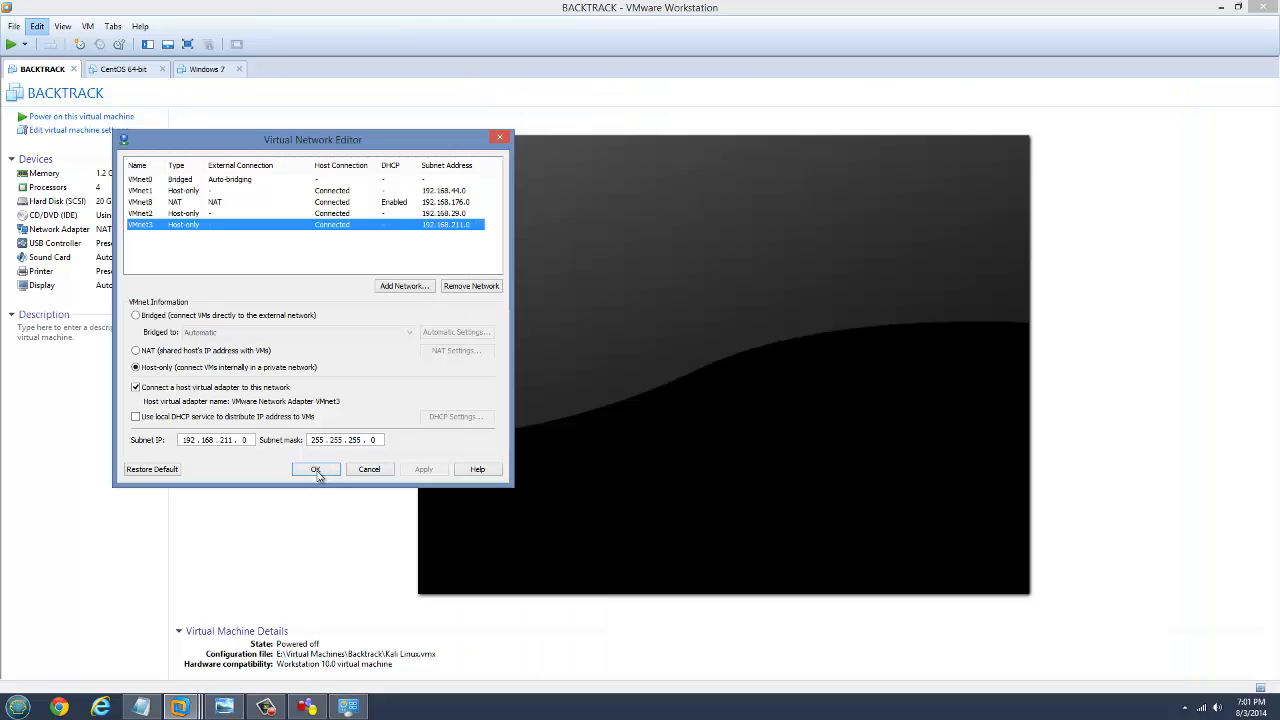
Confirm the Virtual Network Editor with OK, keeping the VMnet1–3 changes
{"action": "left_click", "coordinate": [315, 469]}
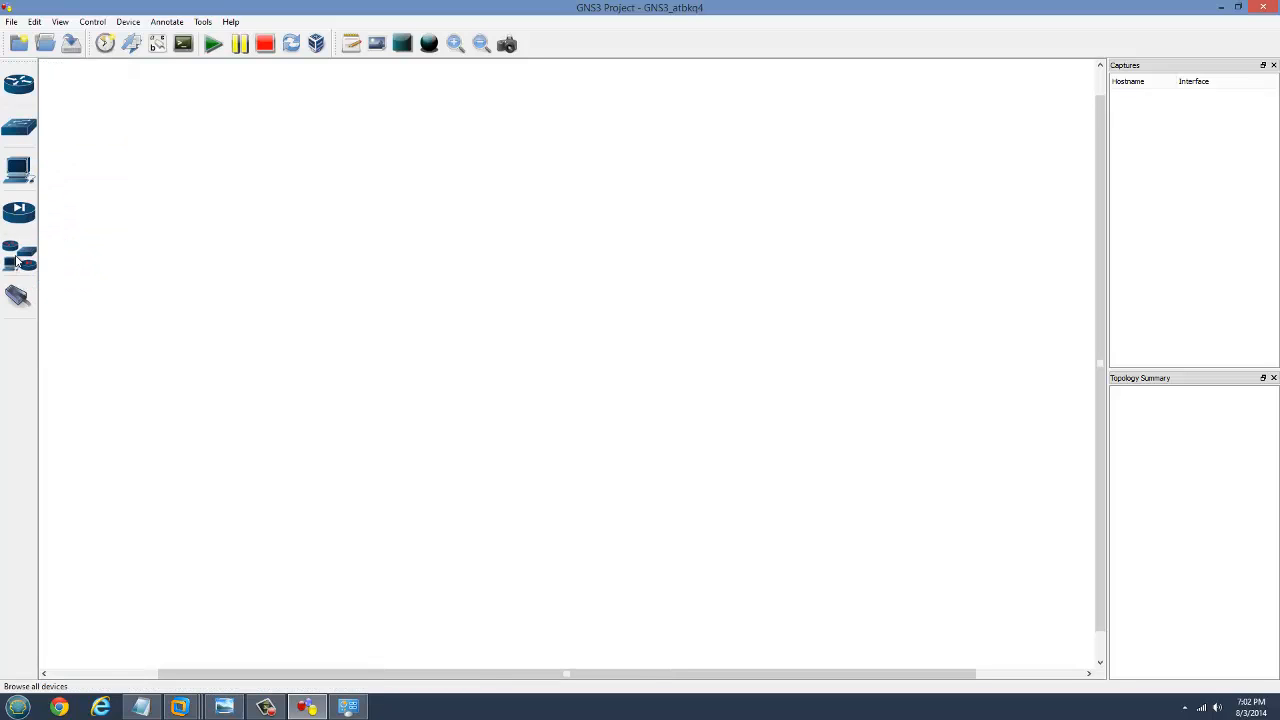
Place a host node C1 in the GNS3 workspace and dismiss its node configurator
{"action": "left_click", "coordinate": [17, 261]}
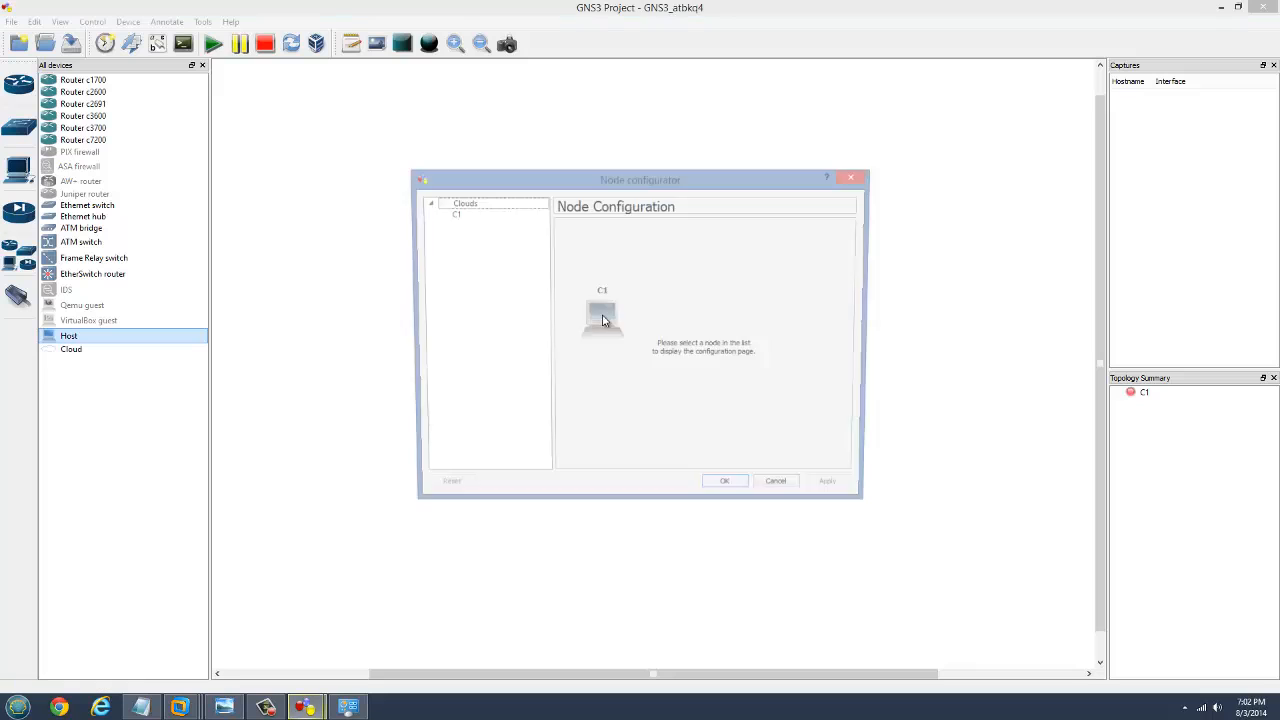
{"action": "left_click", "coordinate": [453, 214]}
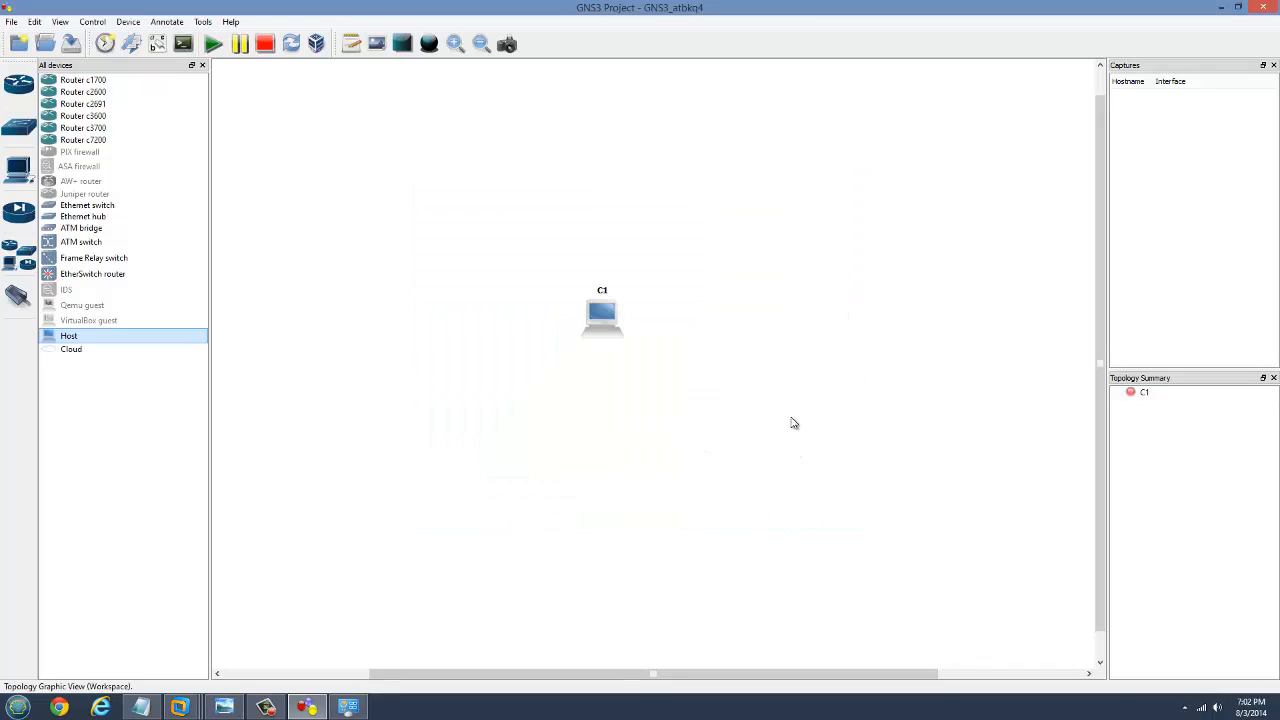
{"action": "mouse_move", "coordinate": [928, 227]}
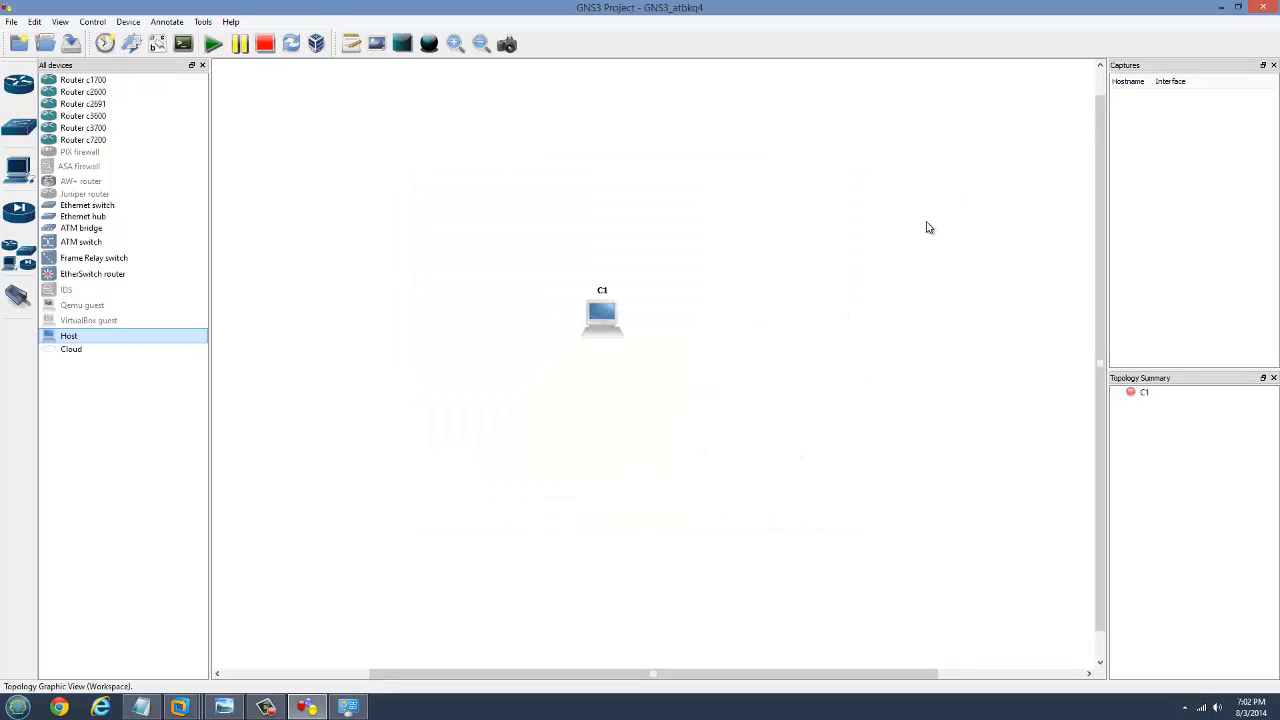
{"action": "mouse_move", "coordinate": [724, 414]}
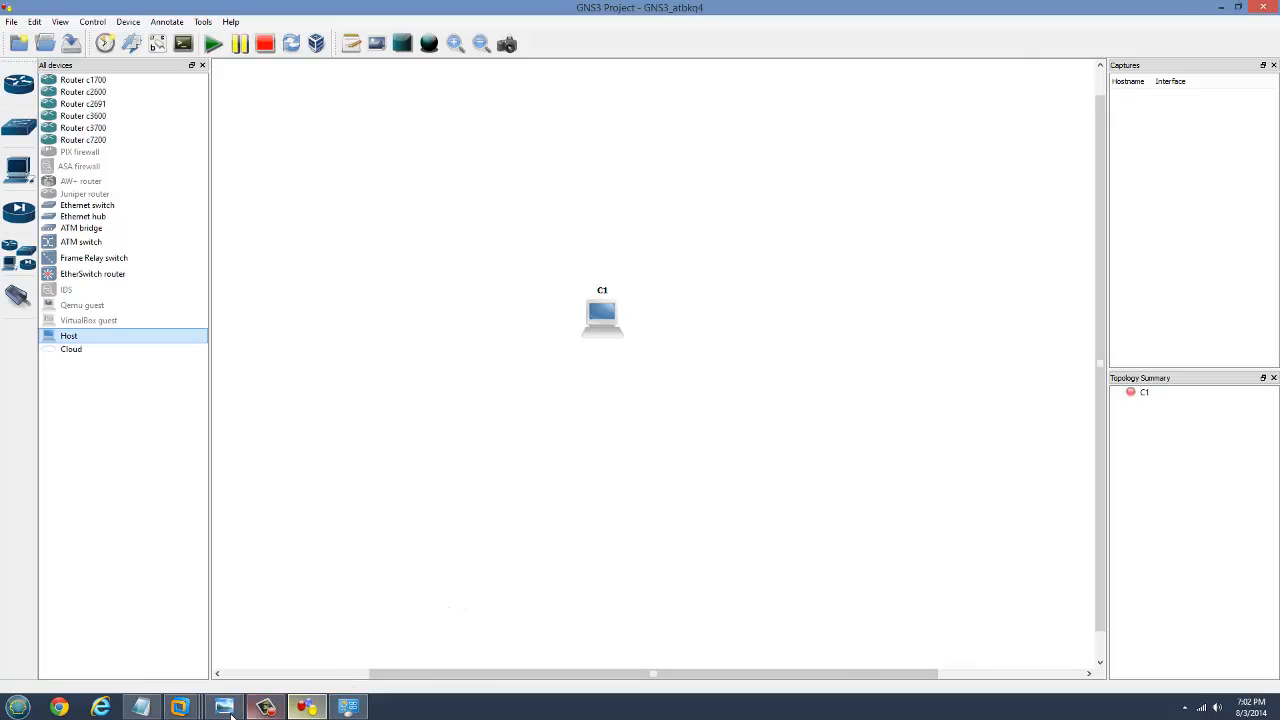
Show the three-subnet topology diagram again in Photo Viewer
{"action": "left_click", "coordinate": [223, 706]}
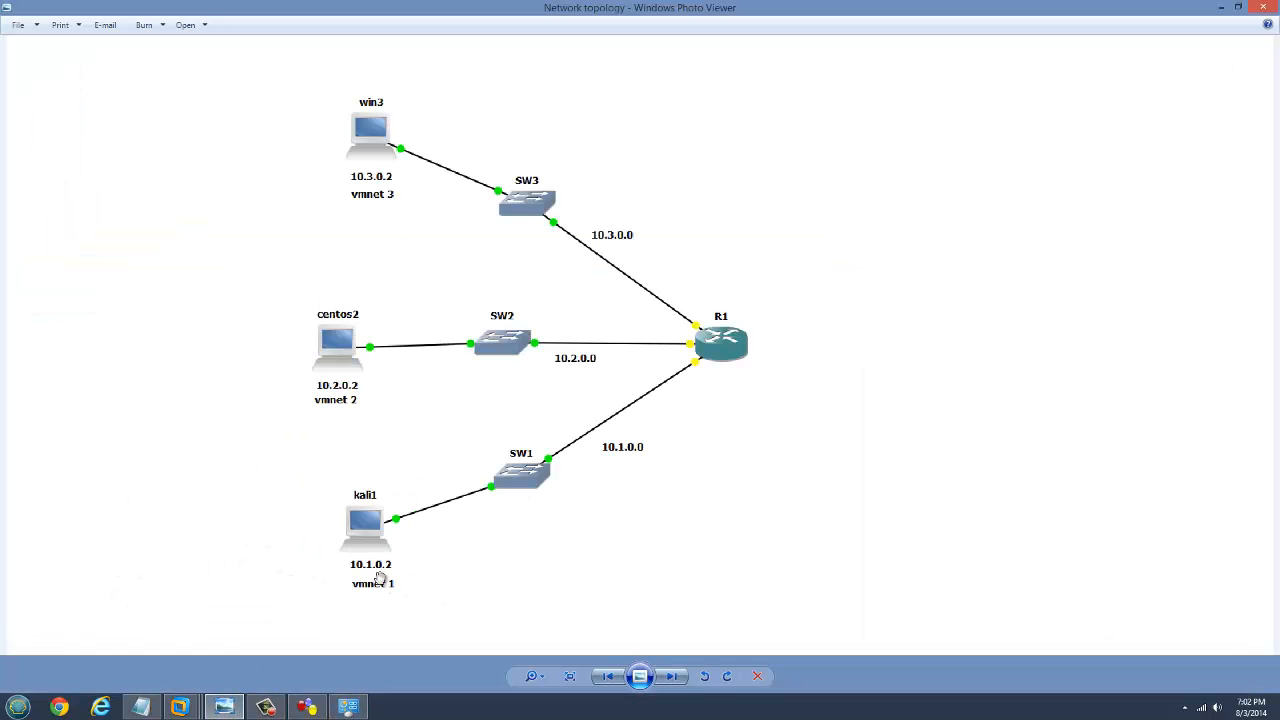
{"action": "mouse_move", "coordinate": [370, 429]}
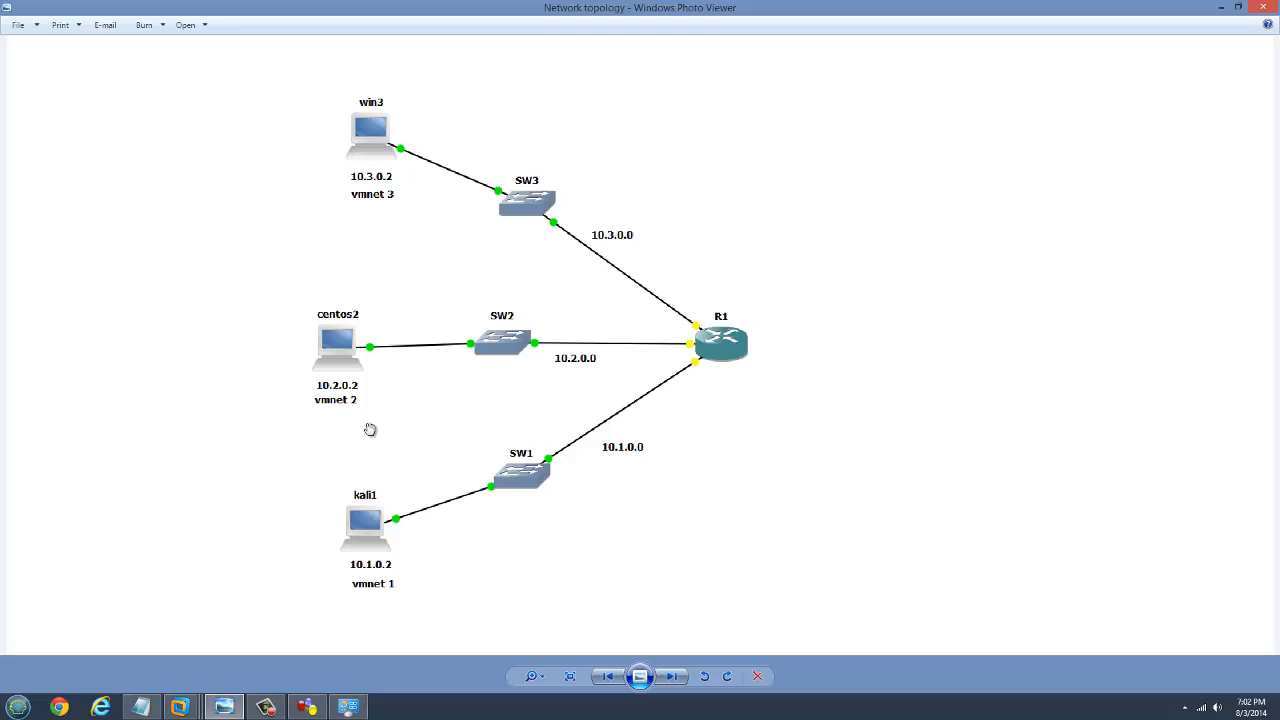
{"action": "mouse_move", "coordinate": [561, 536]}
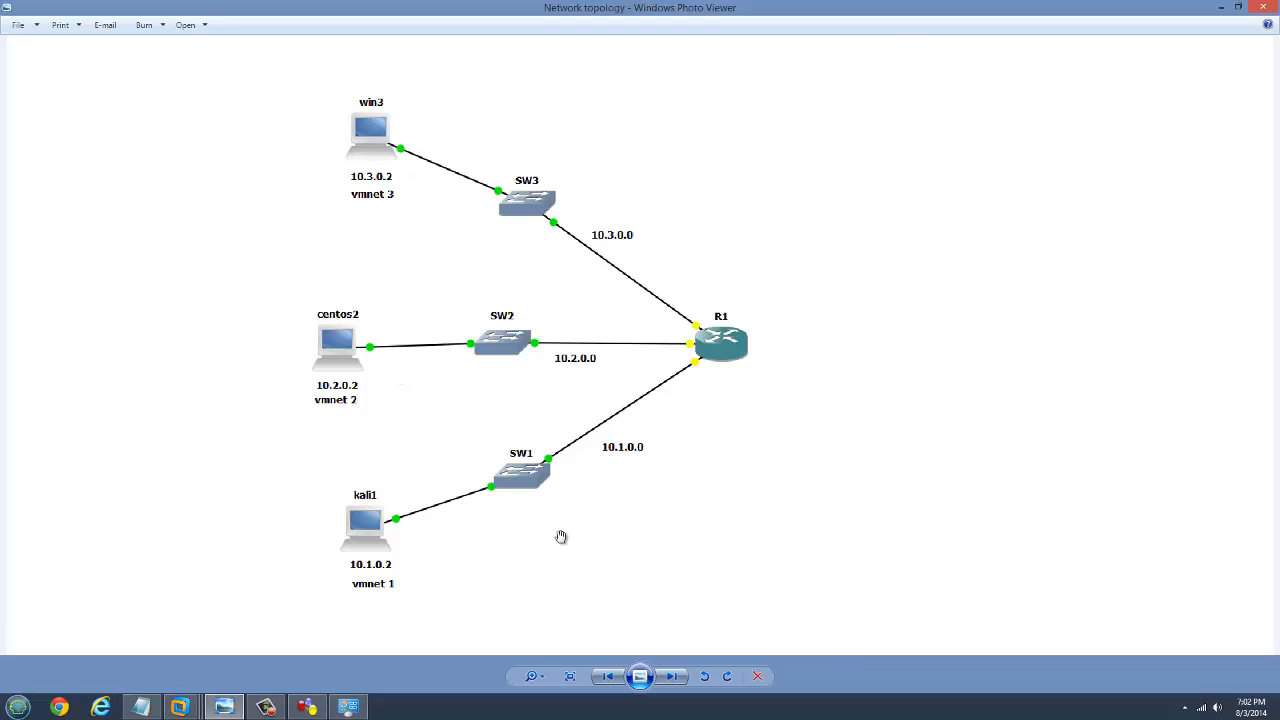
{"action": "mouse_move", "coordinate": [943, 185]}
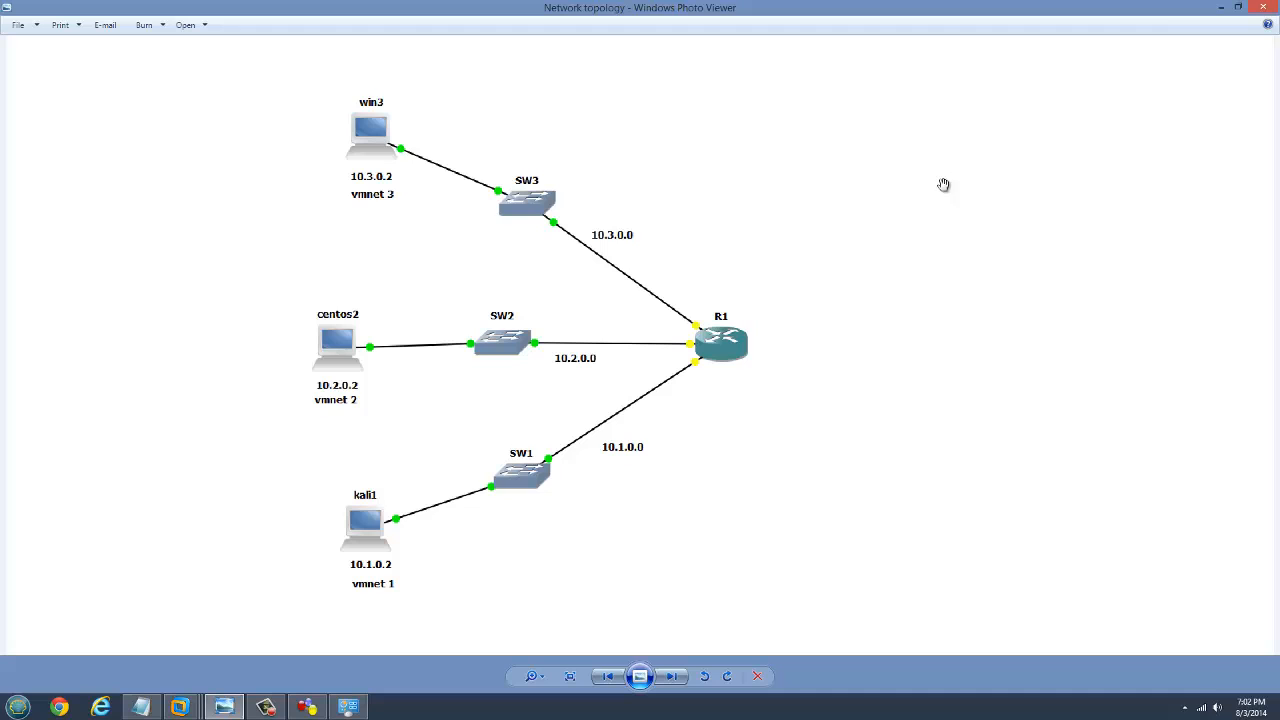